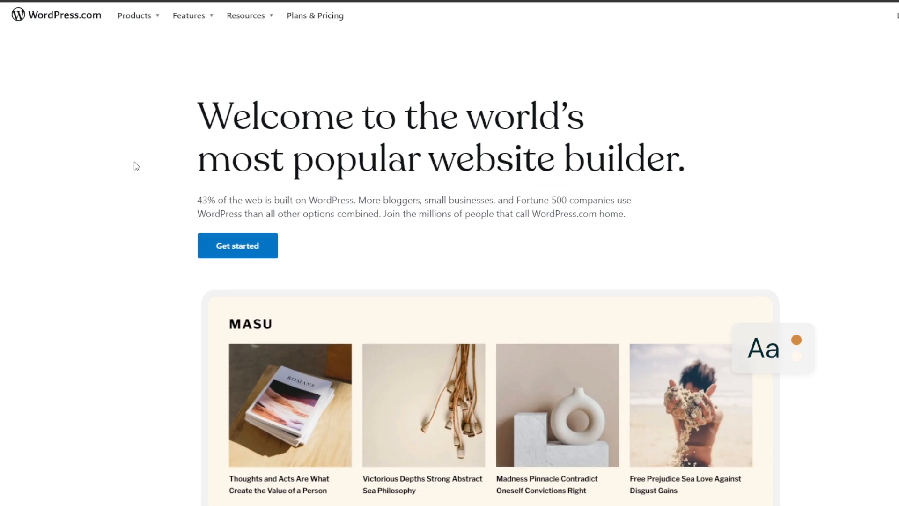
Scroll the WordPress.com homepage past the themes gallery to the 'Build anything with WordPress.com' section.
{"action": "scroll", "scroll_direction": "down", "scroll_amount": 3}
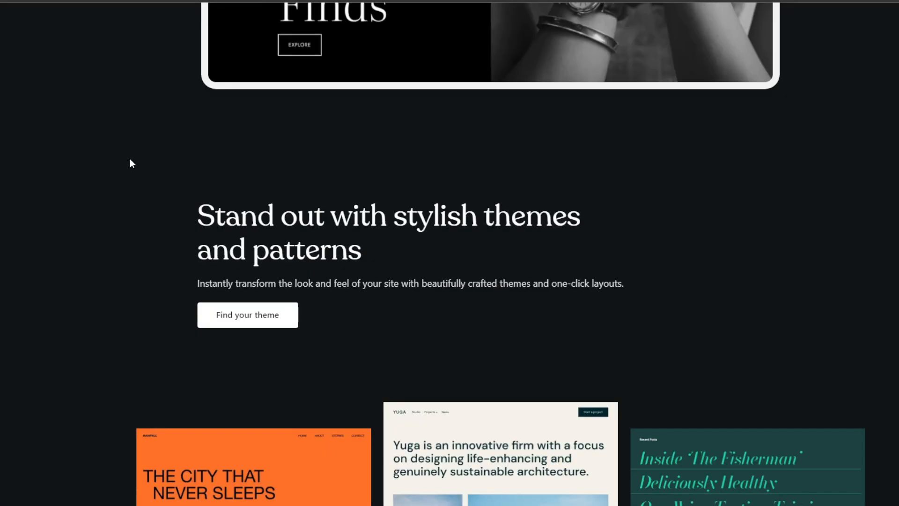
{"action": "scroll", "scroll_direction": "down", "scroll_amount": 3}
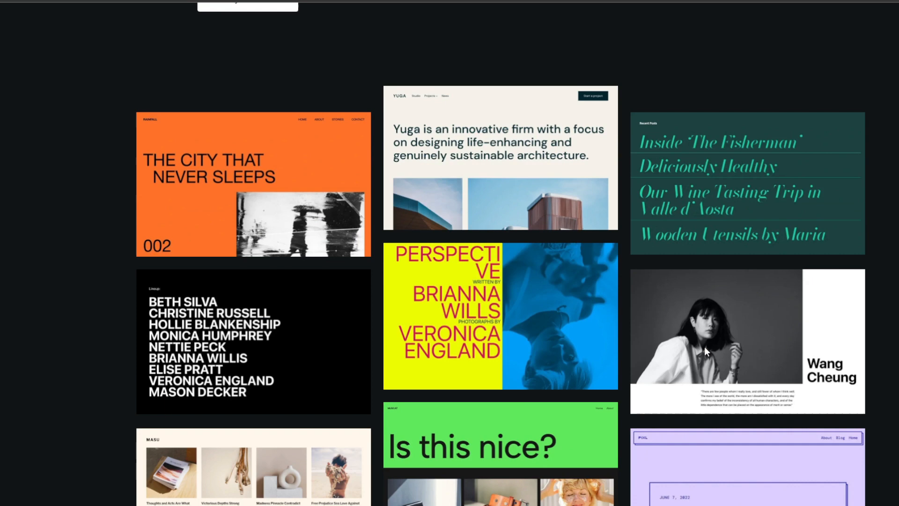
{"action": "scroll", "scroll_direction": "down", "scroll_amount": 3}
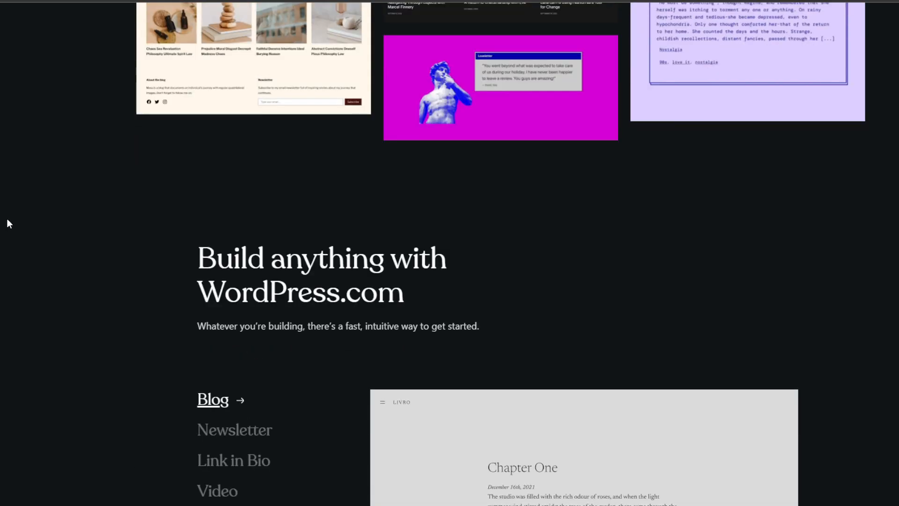
{"action": "scroll", "scroll_direction": "down", "scroll_amount": 3}
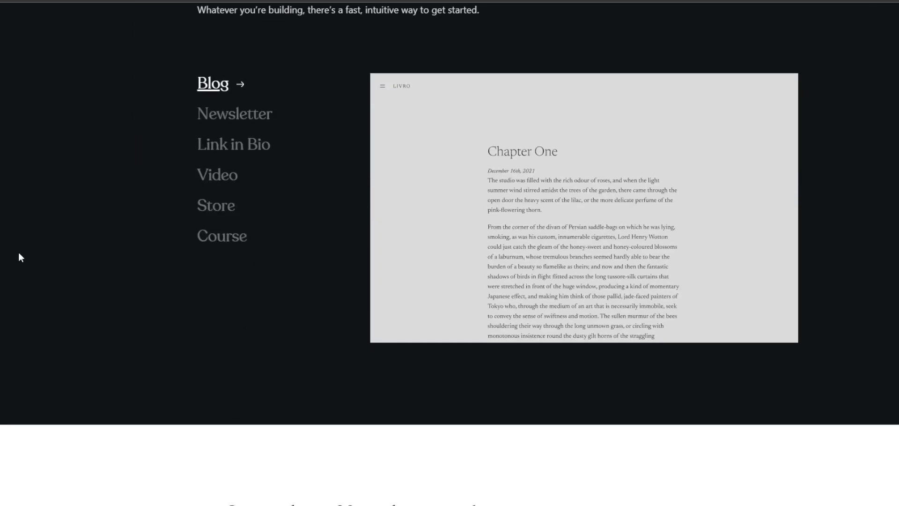
{"action": "scroll", "scroll_direction": "down", "scroll_amount": 3}
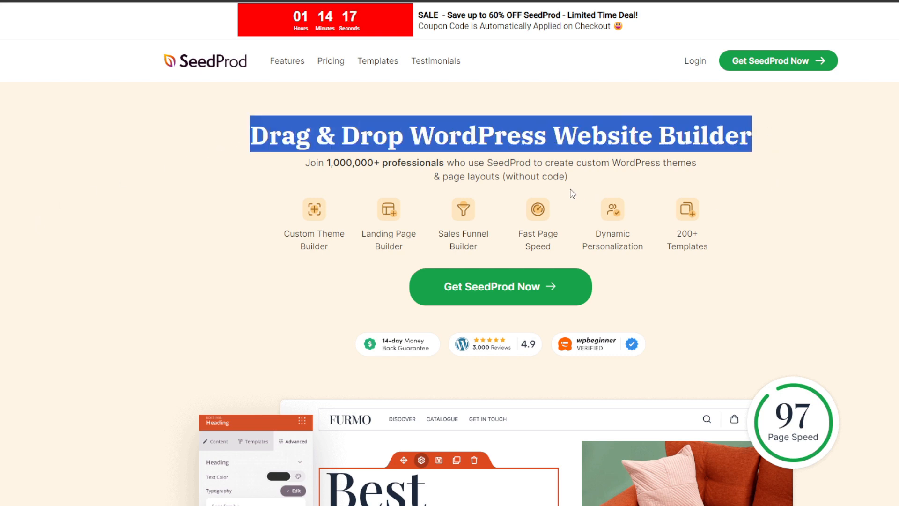
Scroll the SeedProd homepage through its feature highlights and template previews.
{"action": "scroll", "scroll_direction": "down", "scroll_amount": 3}
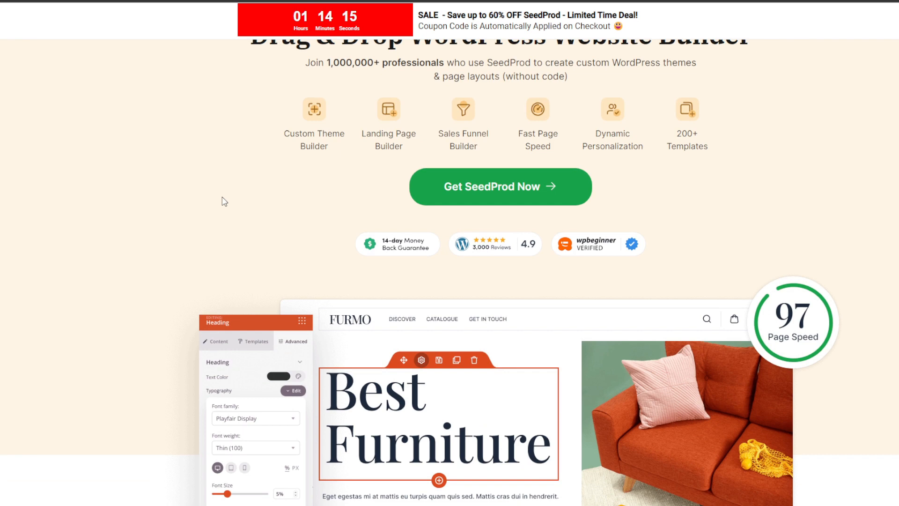
{"action": "scroll", "scroll_direction": "down", "scroll_amount": 3}
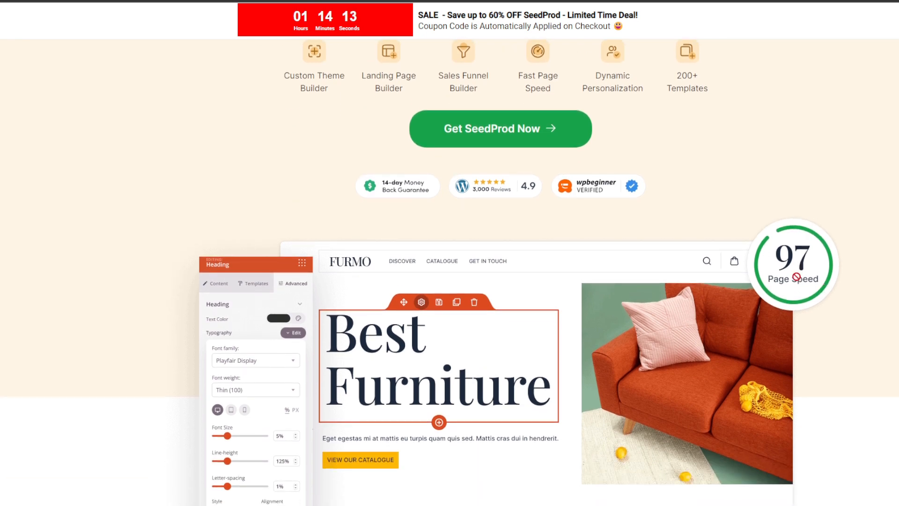
{"action": "scroll", "scroll_direction": "down", "scroll_amount": 3}
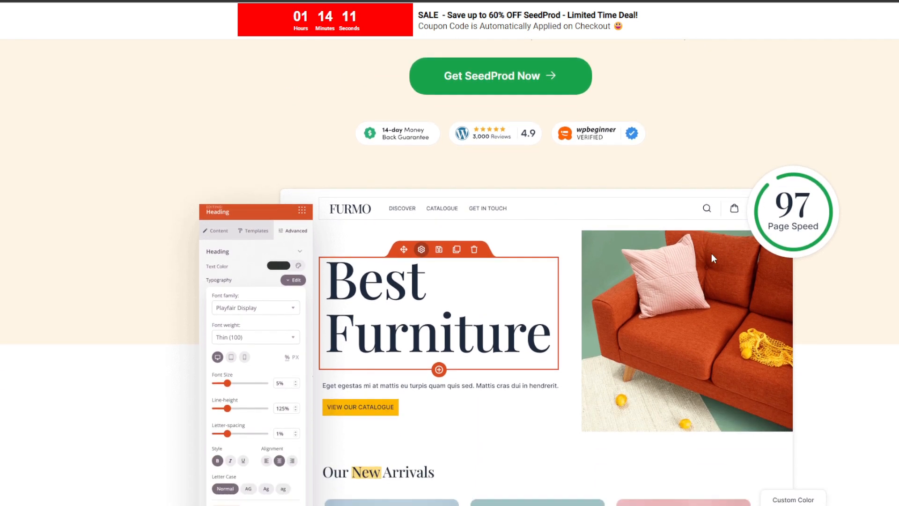
{"action": "scroll", "scroll_direction": "down", "scroll_amount": 3}
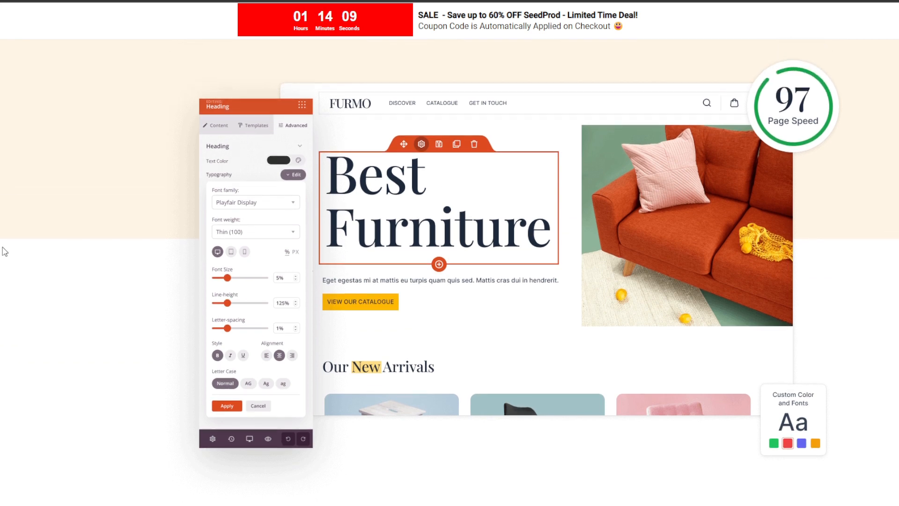
{"action": "scroll", "scroll_direction": "down", "scroll_amount": 3}
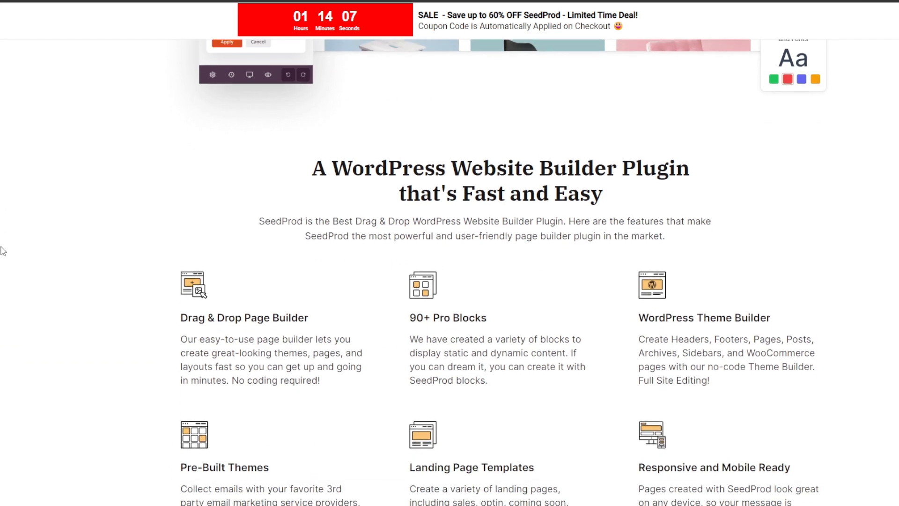
{"action": "scroll", "scroll_direction": "down", "scroll_amount": 3}
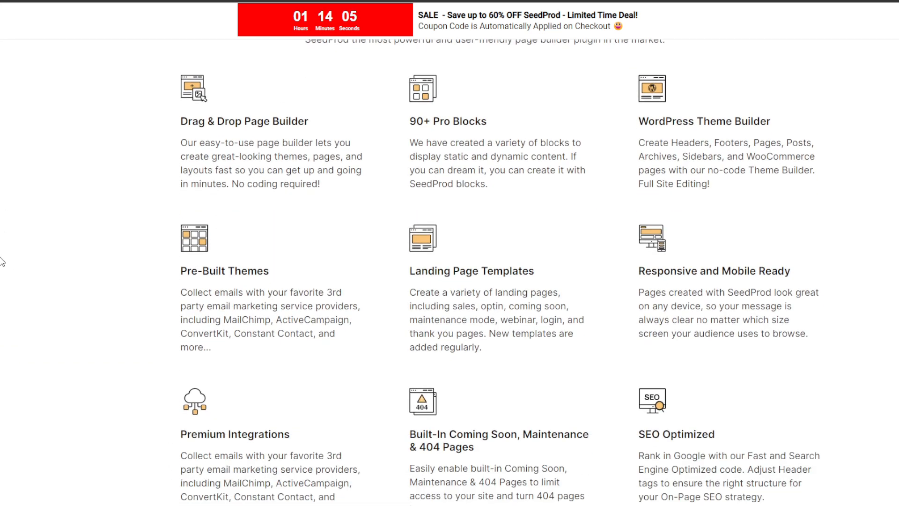
{"action": "scroll", "scroll_direction": "down", "scroll_amount": 3}
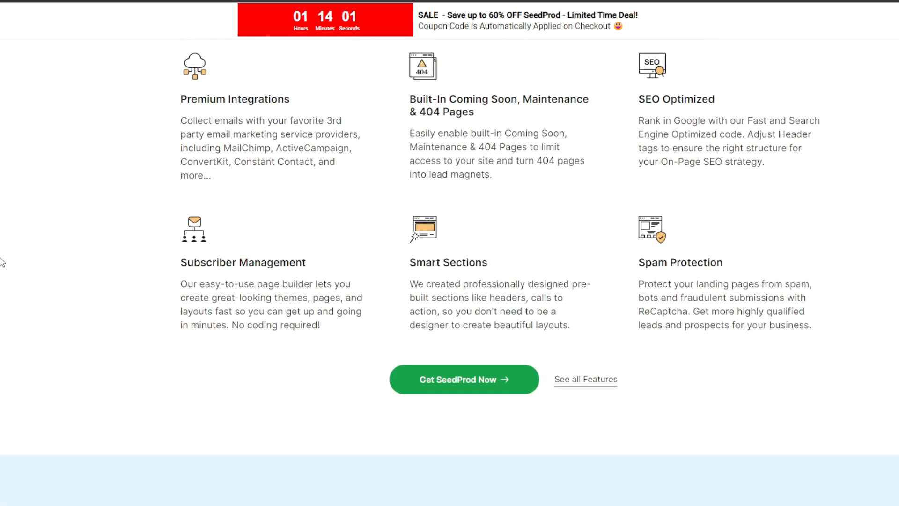
{"action": "scroll", "scroll_direction": "down", "scroll_amount": 3}
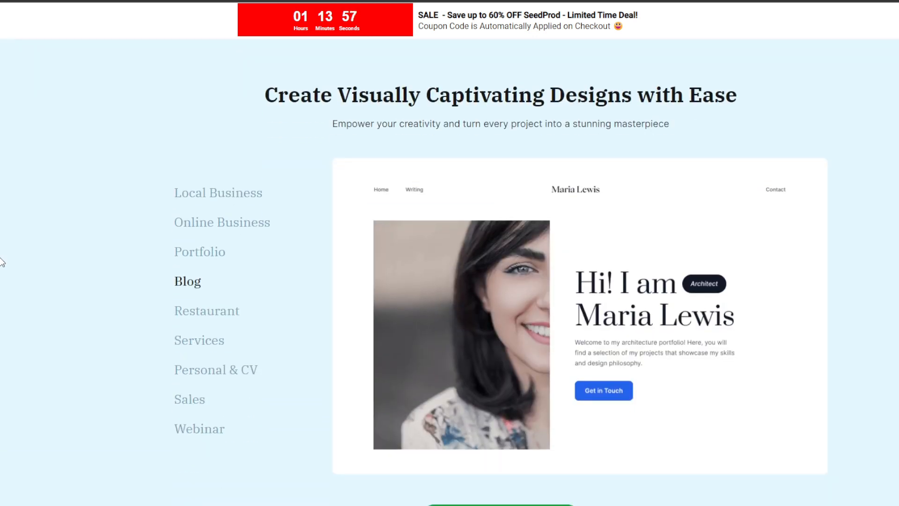
Continue down through the reasons and customer reviews to the FAQ section, then nudge back up.
{"action": "left_click", "coordinate": [207, 310]}
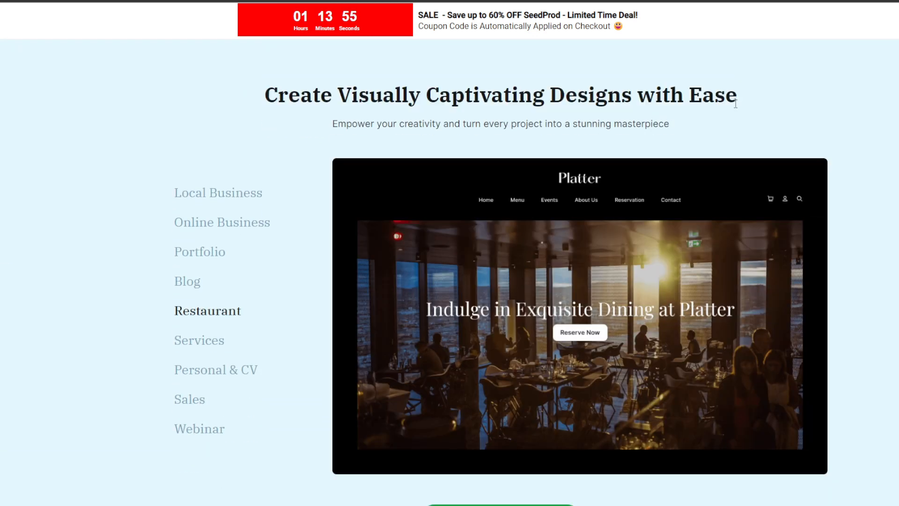
{"action": "scroll", "scroll_direction": "down", "scroll_amount": 3}
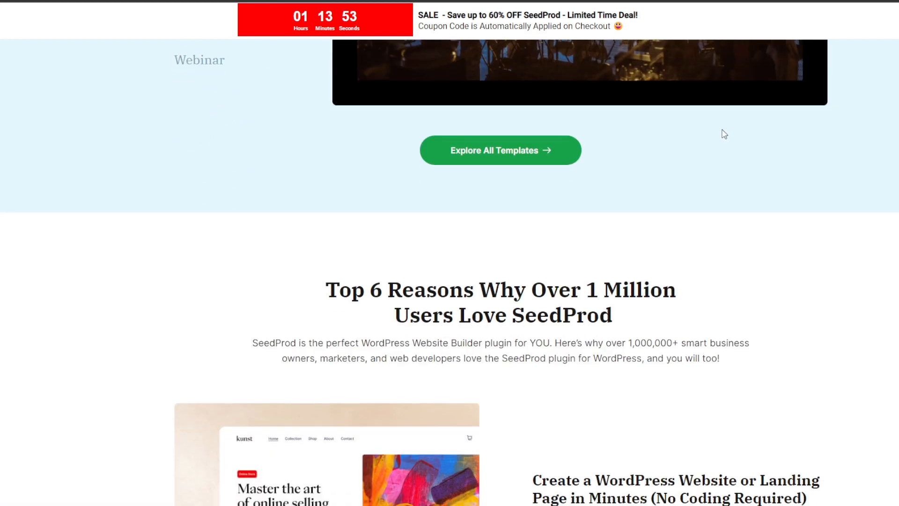
{"action": "scroll", "scroll_direction": "down", "scroll_amount": 3}
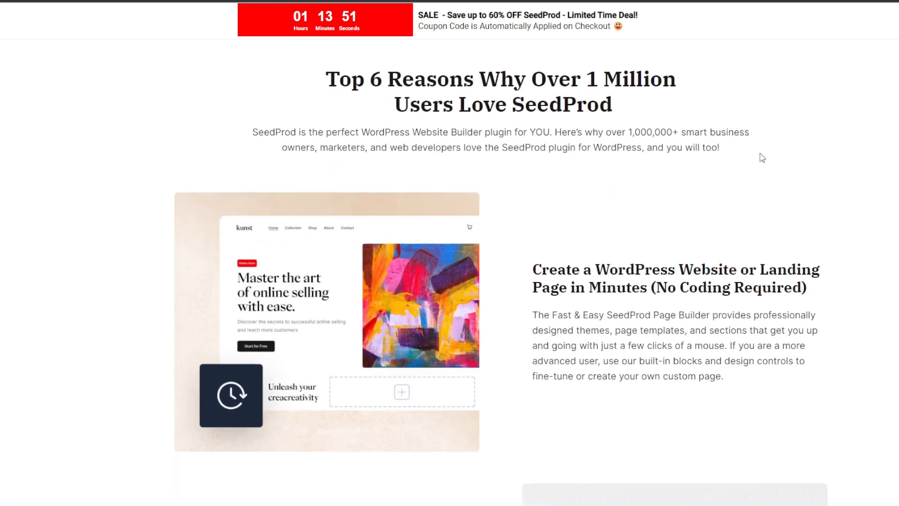
{"action": "scroll", "scroll_direction": "down", "scroll_amount": 3}
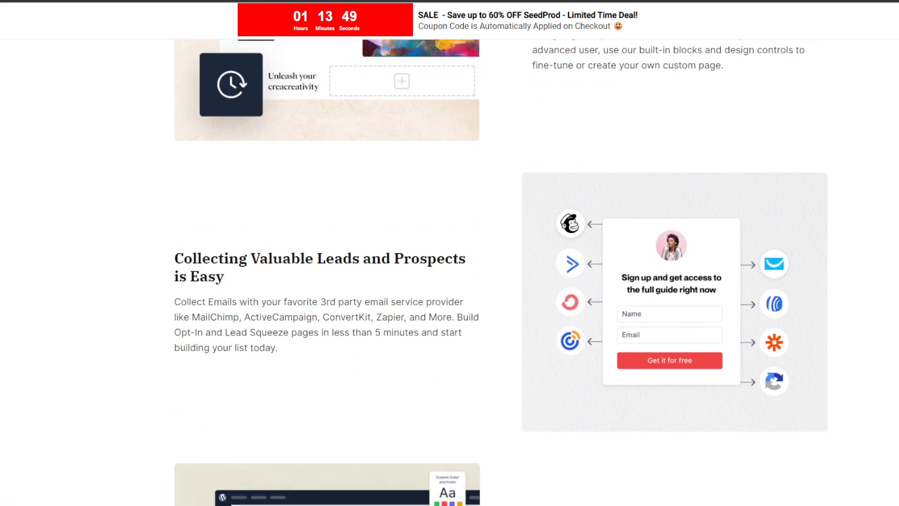
{"action": "scroll", "scroll_direction": "down", "scroll_amount": 3}
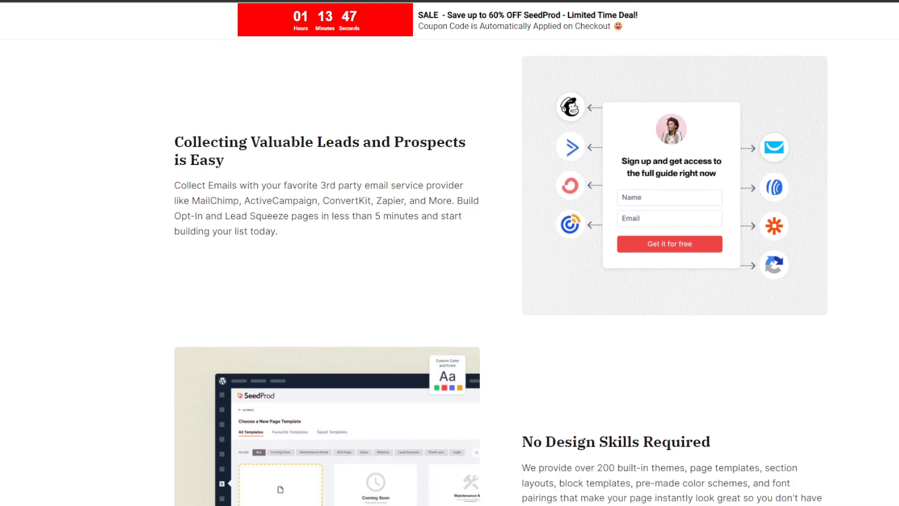
{"action": "scroll", "scroll_direction": "down", "scroll_amount": 3}
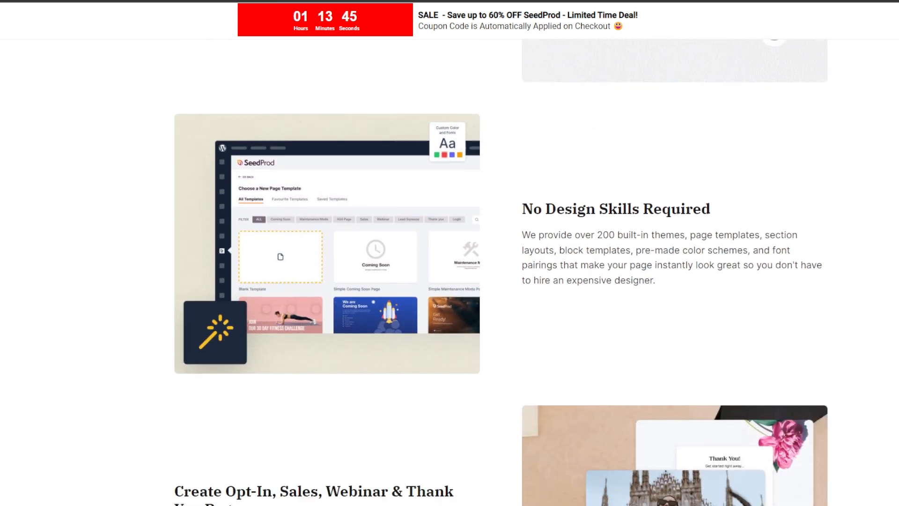
{"action": "scroll", "scroll_direction": "down", "scroll_amount": 3}
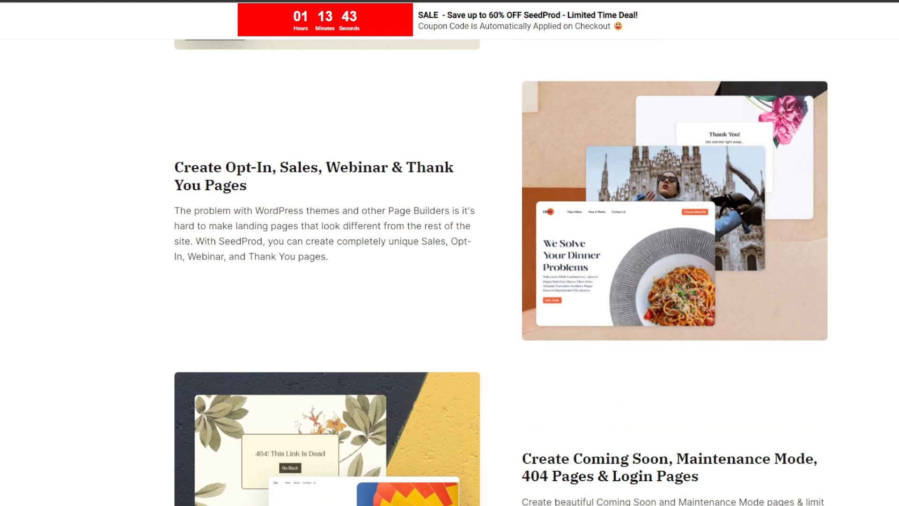
{"action": "scroll", "scroll_direction": "down", "scroll_amount": 3}
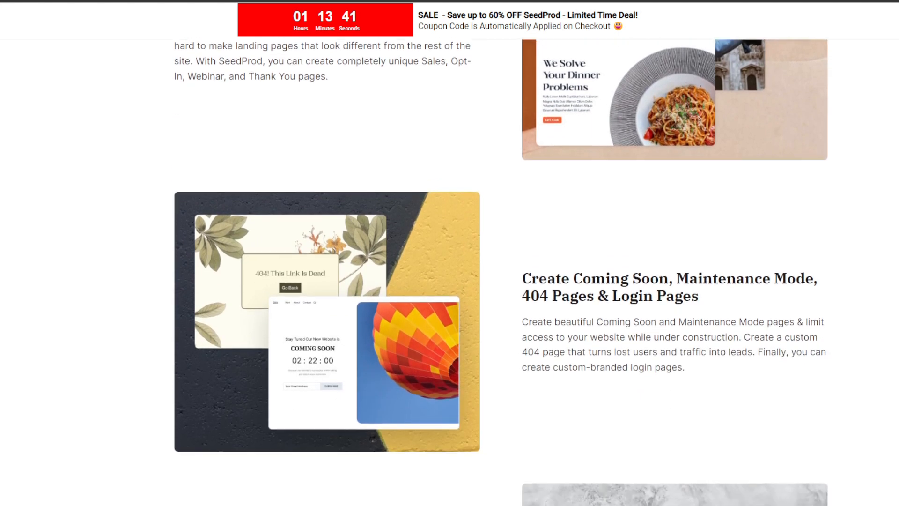
{"action": "scroll", "scroll_direction": "down", "scroll_amount": 3}
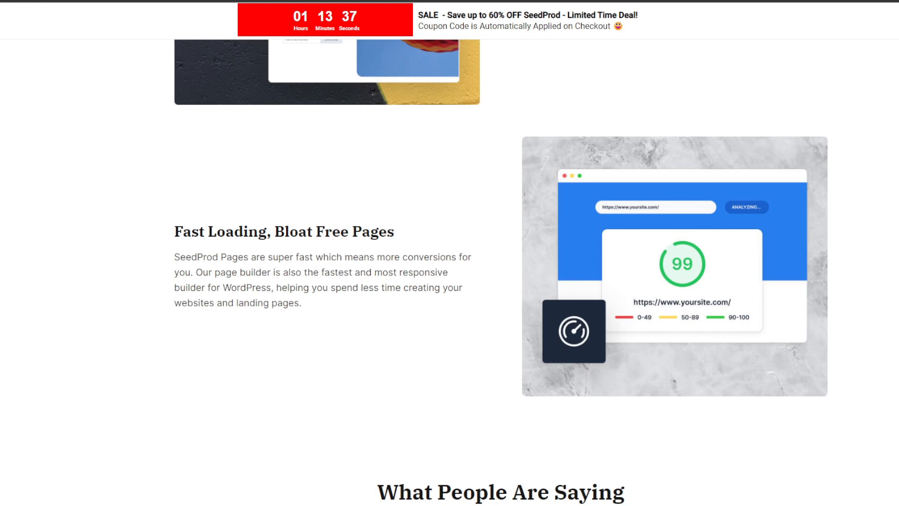
{"action": "scroll", "scroll_direction": "down", "scroll_amount": 3}
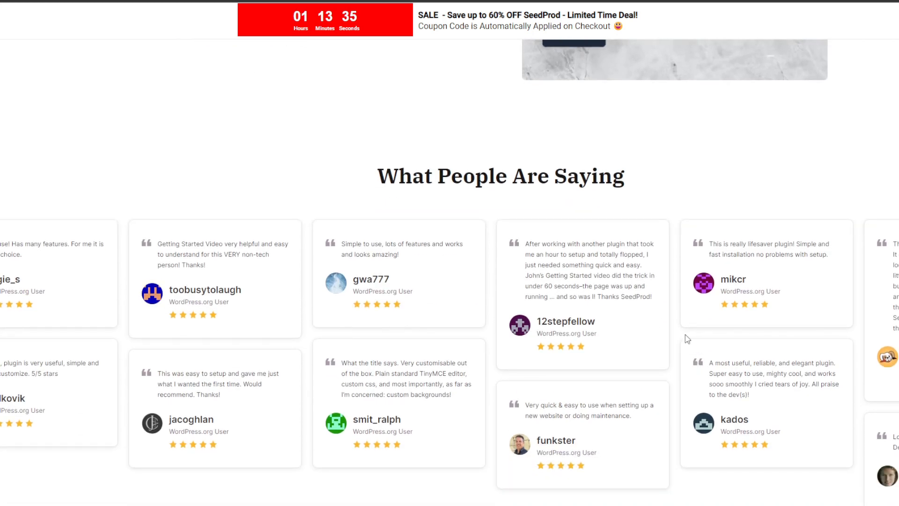
{"action": "scroll", "scroll_direction": "down", "scroll_amount": 3}
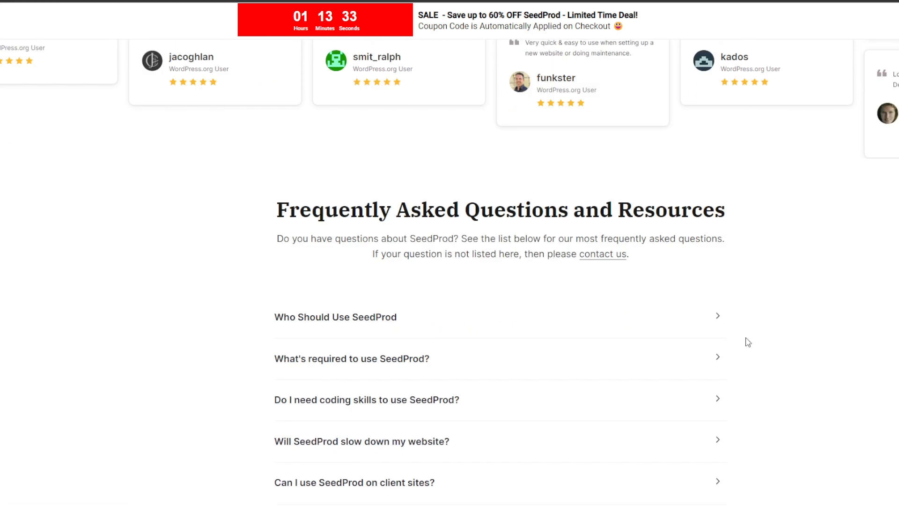
{"action": "scroll", "scroll_direction": "up", "scroll_amount": 3}
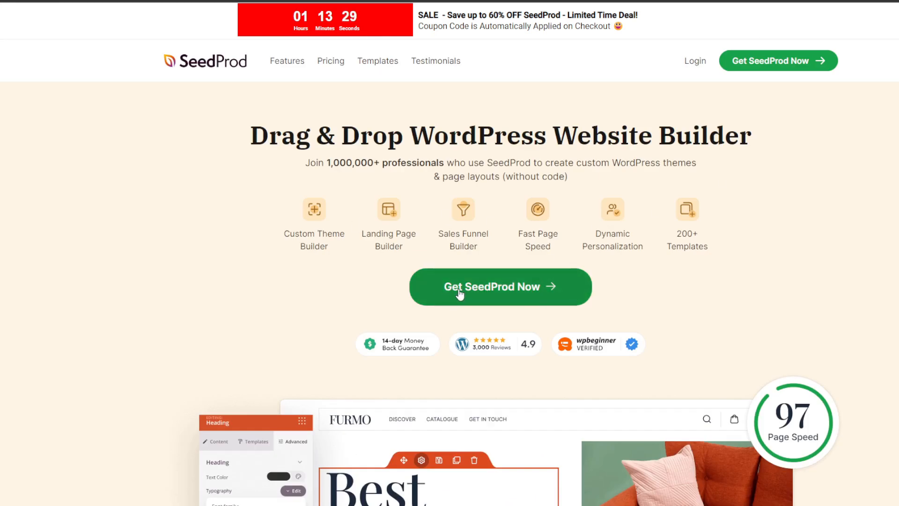
{"action": "mouse_move", "coordinate": [377, 207]}
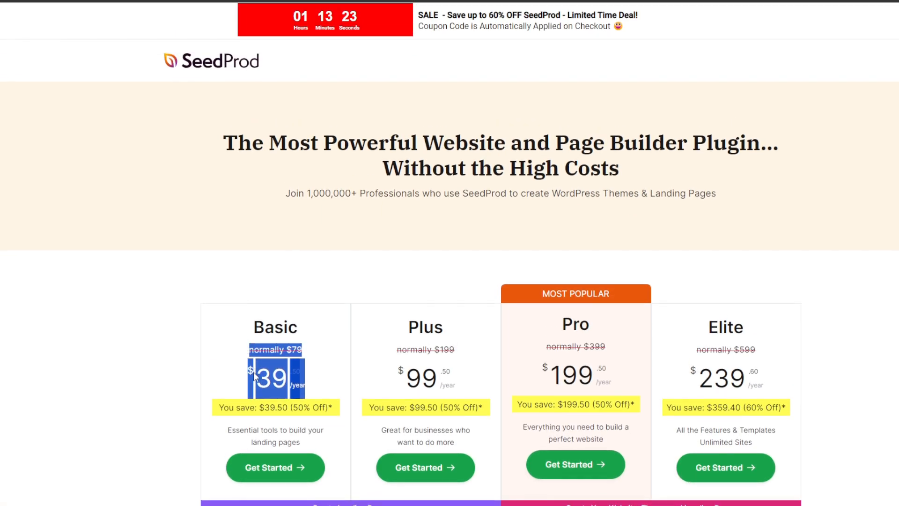
Scroll the SeedProd pricing page showing the Basic, Plus, Pro and Elite plans.
{"action": "scroll", "scroll_direction": "down", "scroll_amount": 3}
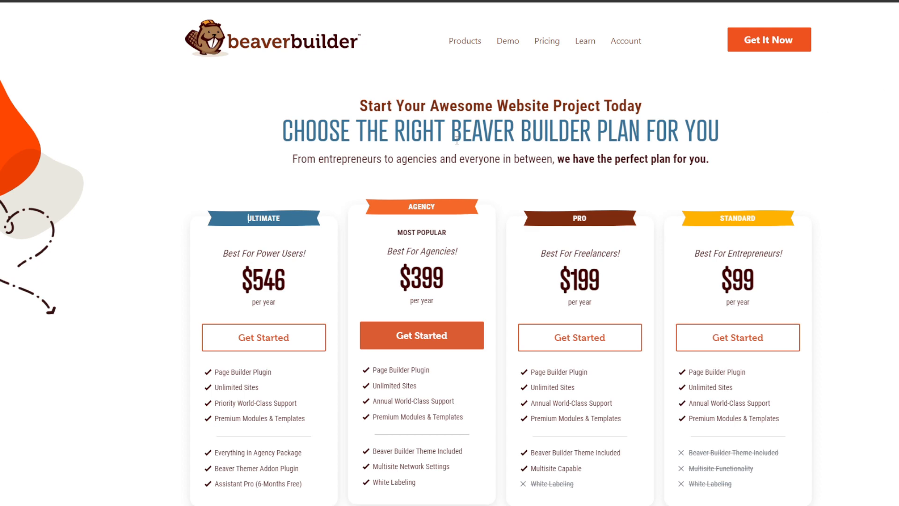
Scroll the Beaver Builder pricing page through the plan comparison table and FAQ.
{"action": "scroll", "scroll_direction": "down", "scroll_amount": 3}
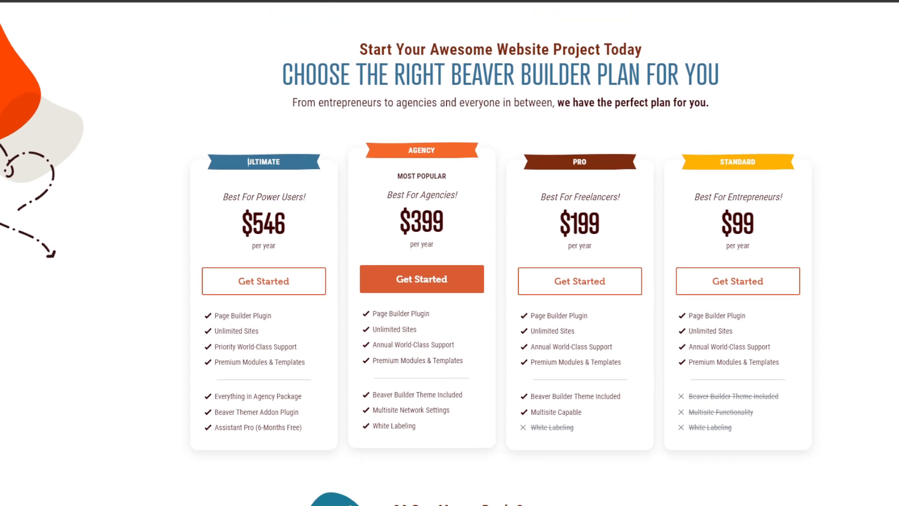
{"action": "scroll", "scroll_direction": "down", "scroll_amount": 3}
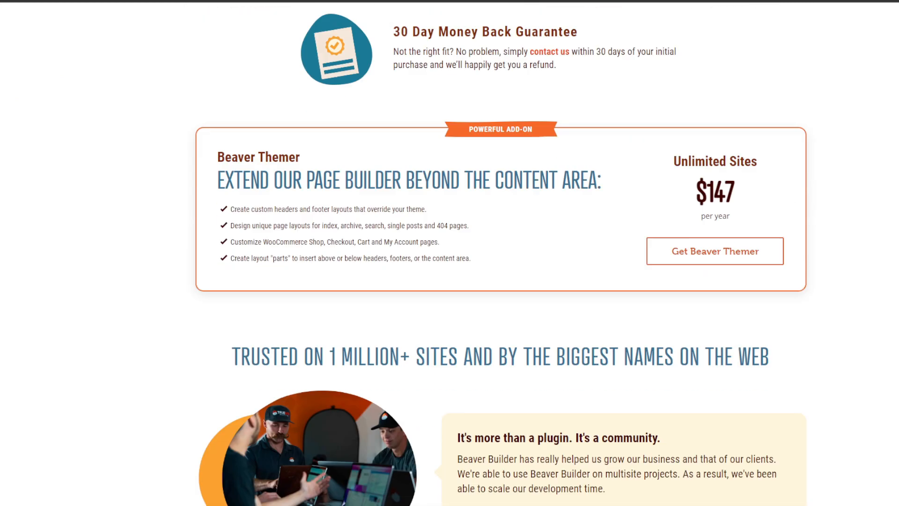
{"action": "scroll", "scroll_direction": "down", "scroll_amount": 3}
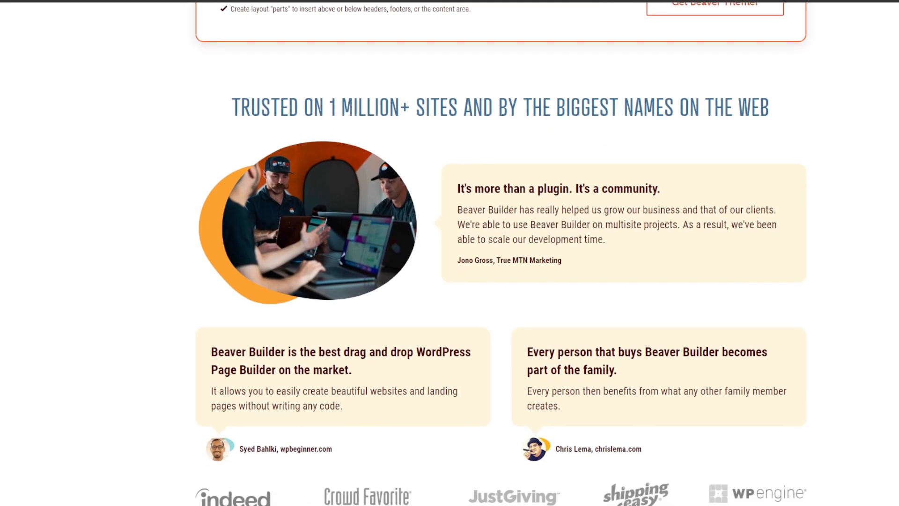
{"action": "scroll", "scroll_direction": "down", "scroll_amount": 3}
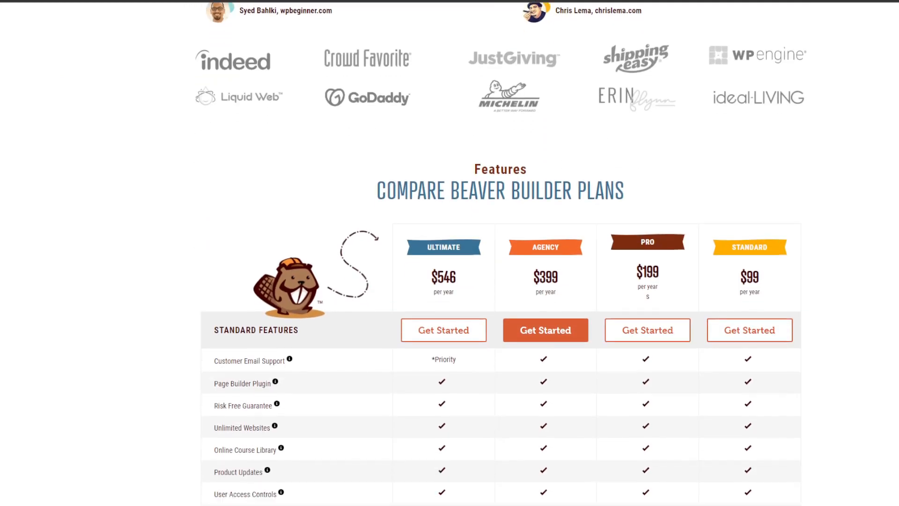
{"action": "scroll", "scroll_direction": "down", "scroll_amount": 3}
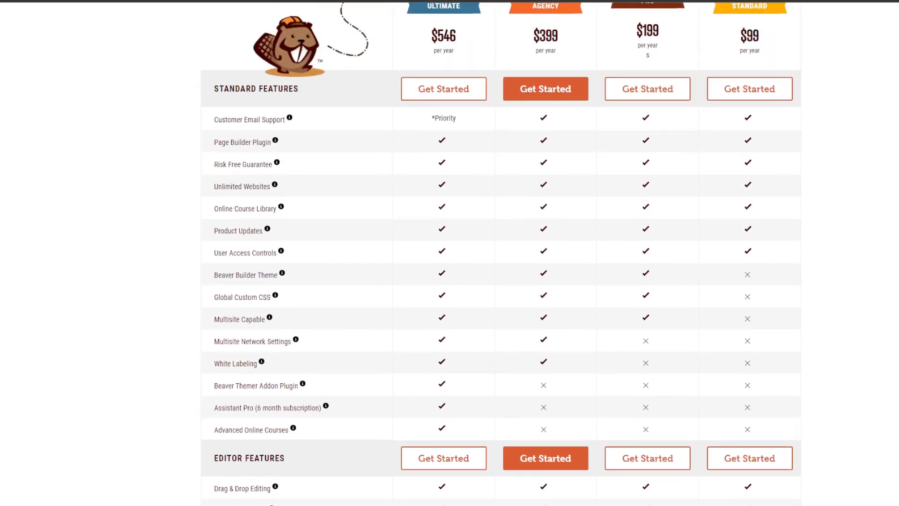
{"action": "scroll", "scroll_direction": "down", "scroll_amount": 3}
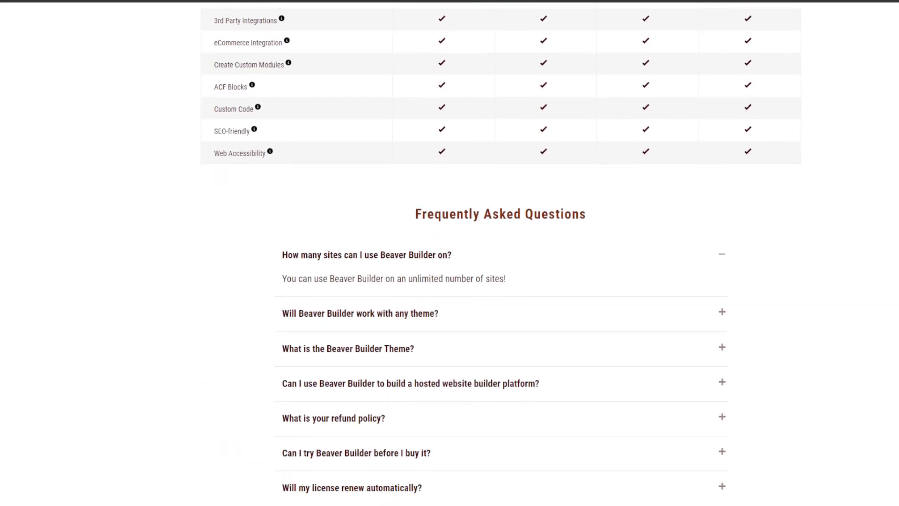
Scroll back up to the four plan cards and choose Demo in the top navigation.
{"action": "scroll", "scroll_direction": "up", "scroll_amount": 3}
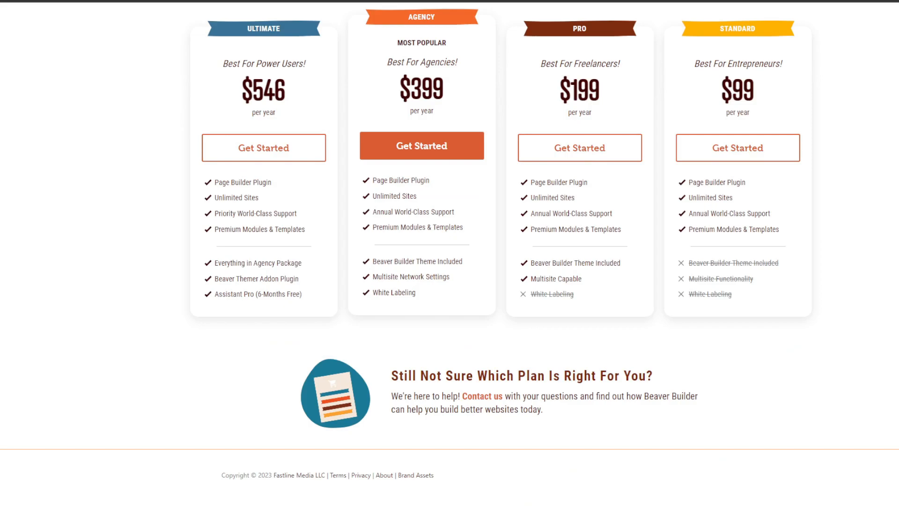
{"action": "scroll", "scroll_direction": "up", "scroll_amount": 3}
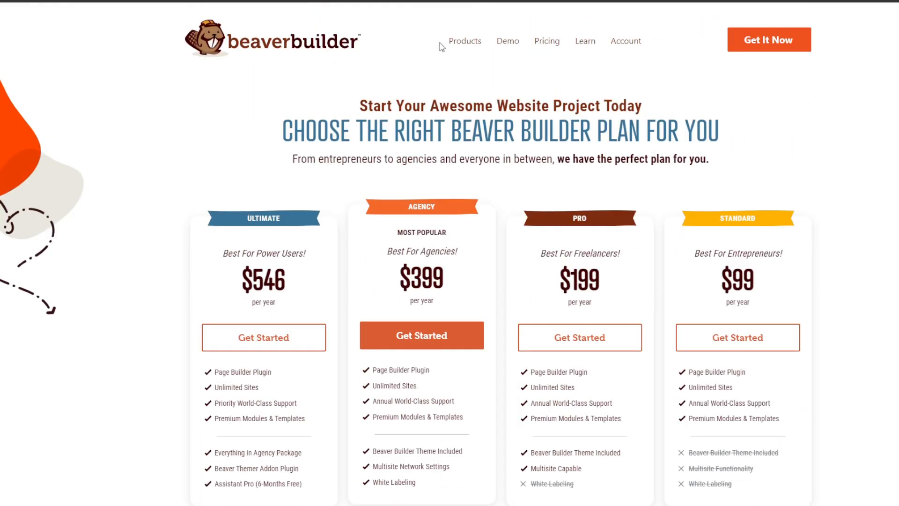
{"action": "left_click", "coordinate": [507, 40]}
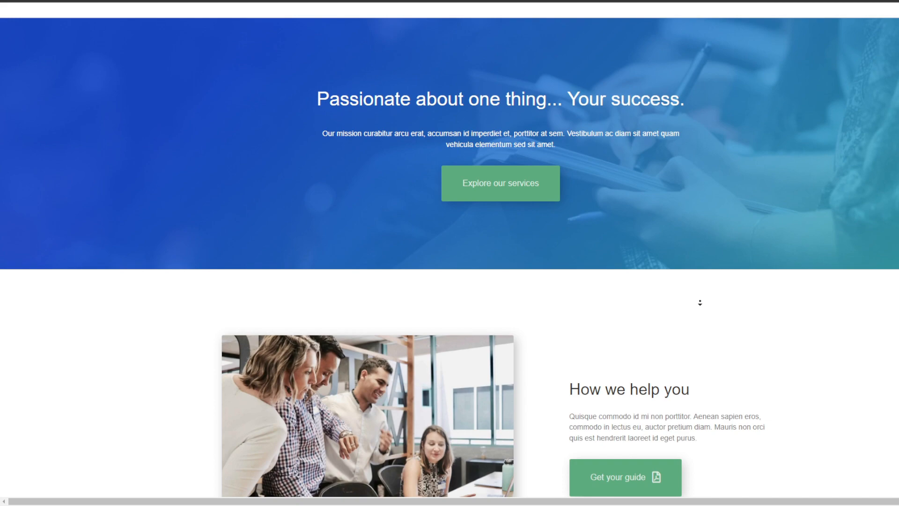
Scroll the Beaver Builder demo business landing page.
{"action": "scroll", "scroll_direction": "down", "scroll_amount": 3}
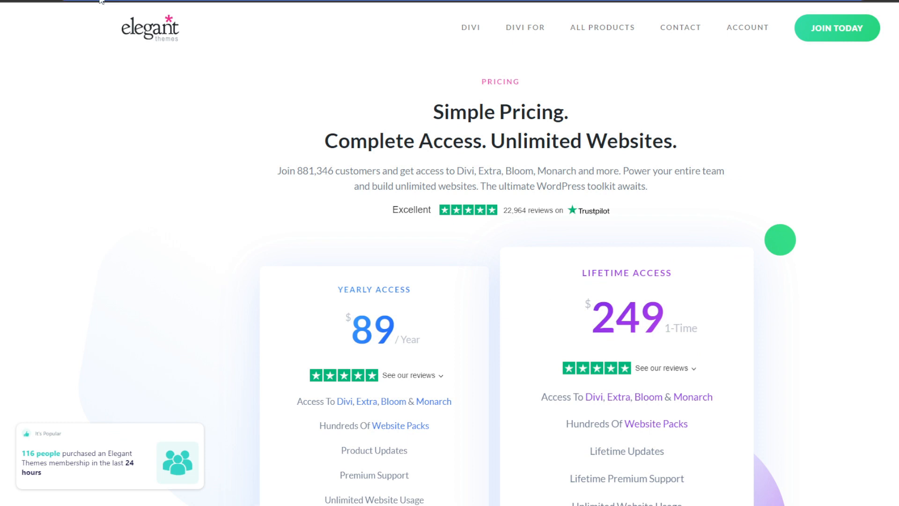
{"action": "mouse_move", "coordinate": [646, 121]}
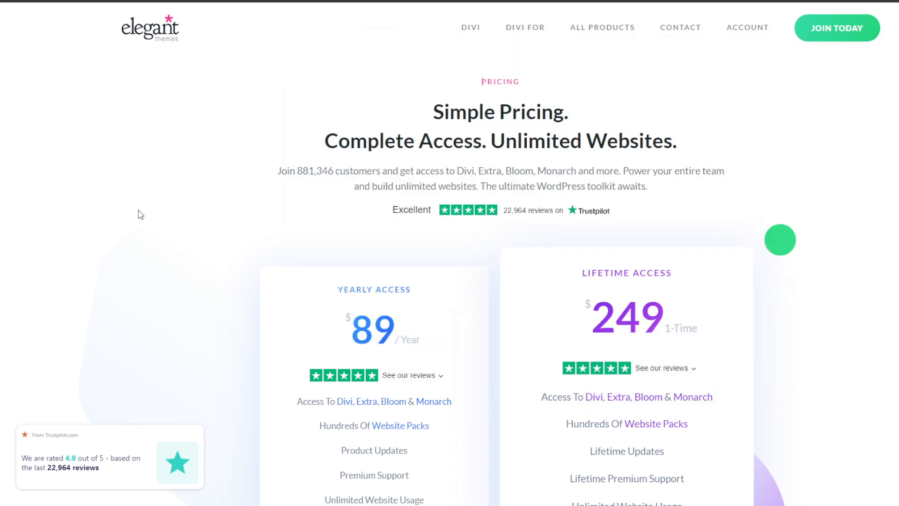
{"action": "mouse_move", "coordinate": [431, 114]}
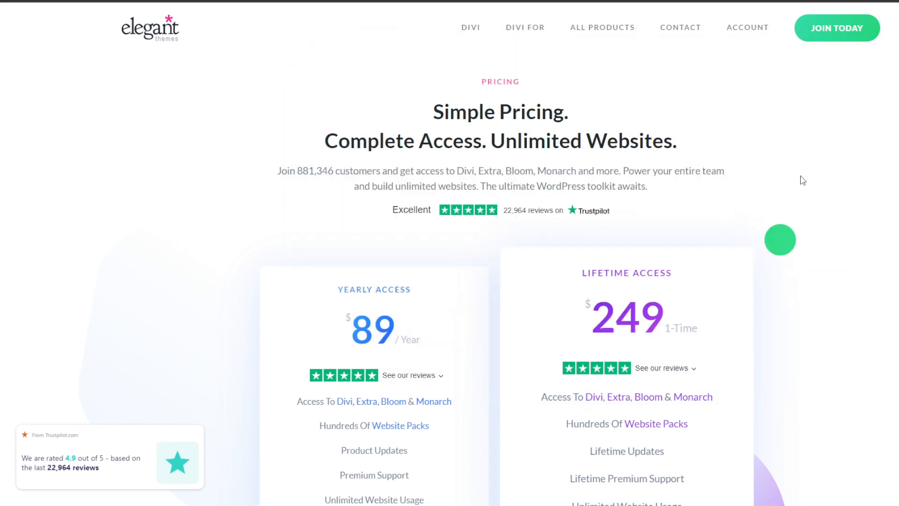
Scroll the Elegant Themes page past reviews and the Divi, Extra, Bloom and Monarch sections to the testimonial video.
{"action": "scroll", "scroll_direction": "down", "scroll_amount": 3}
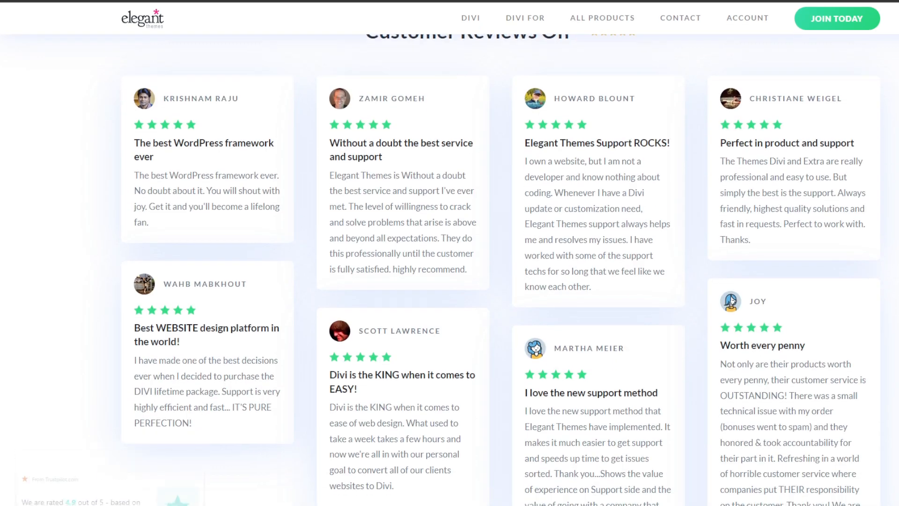
{"action": "scroll", "scroll_direction": "down", "scroll_amount": 3}
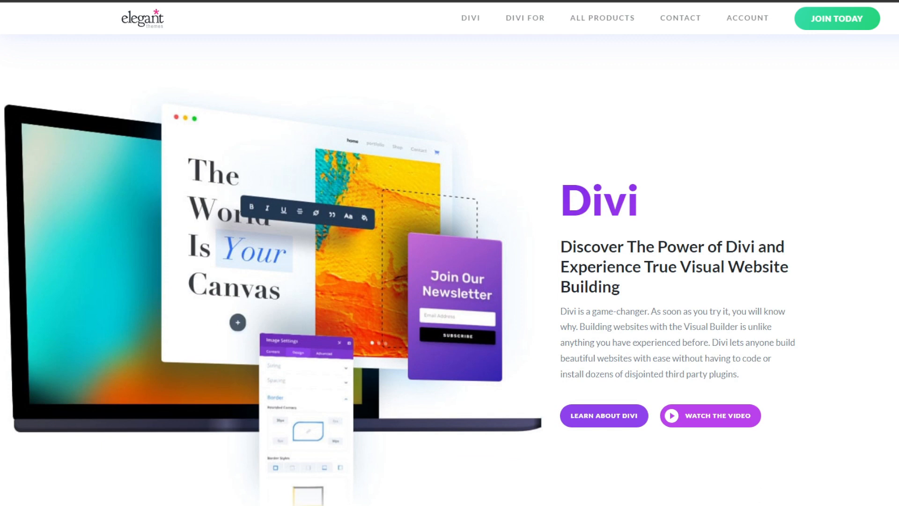
{"action": "scroll", "scroll_direction": "down", "scroll_amount": 3}
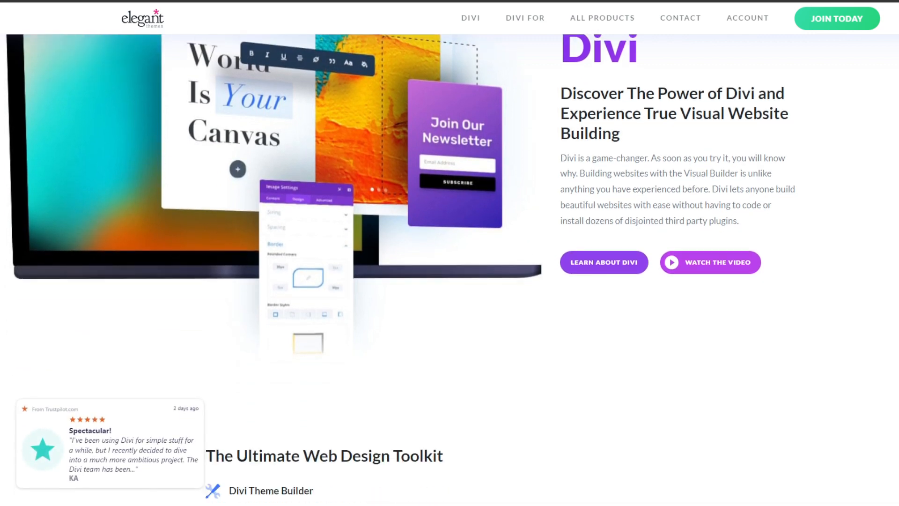
{"action": "scroll", "scroll_direction": "down", "scroll_amount": 3}
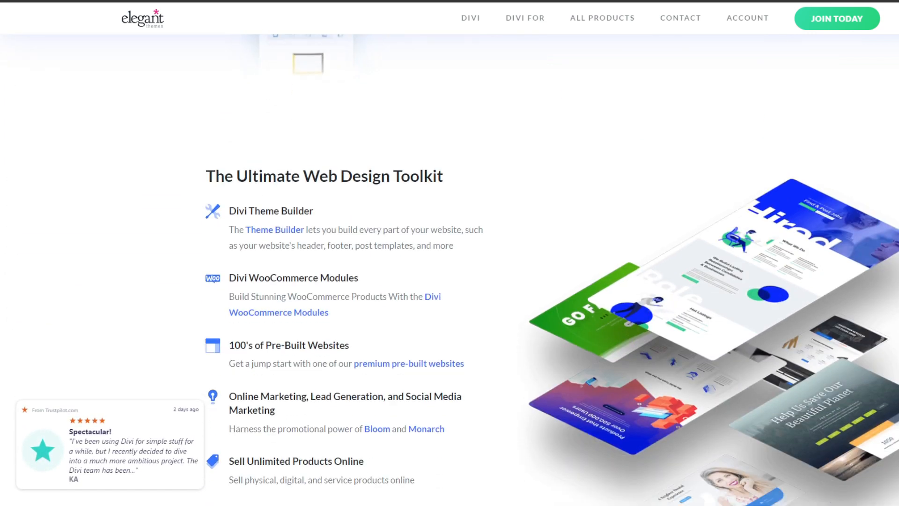
{"action": "scroll", "scroll_direction": "down", "scroll_amount": 3}
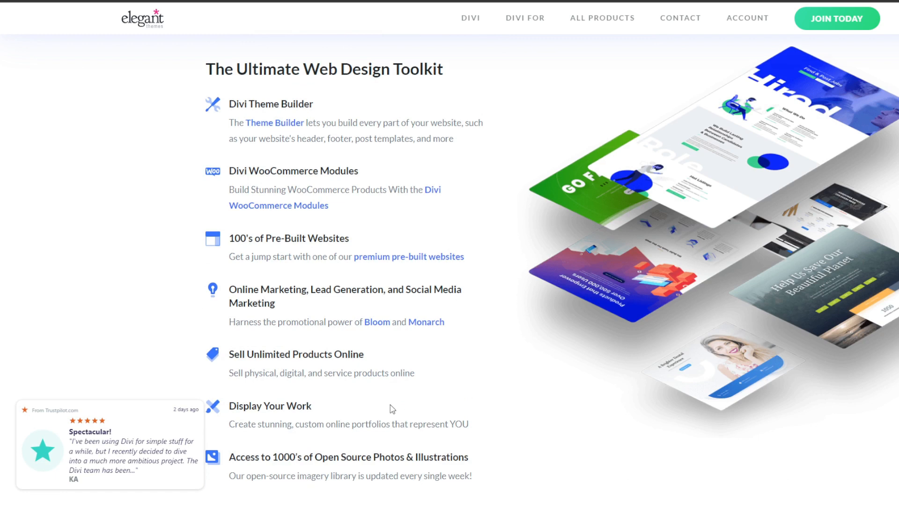
{"action": "scroll", "scroll_direction": "down", "scroll_amount": 3}
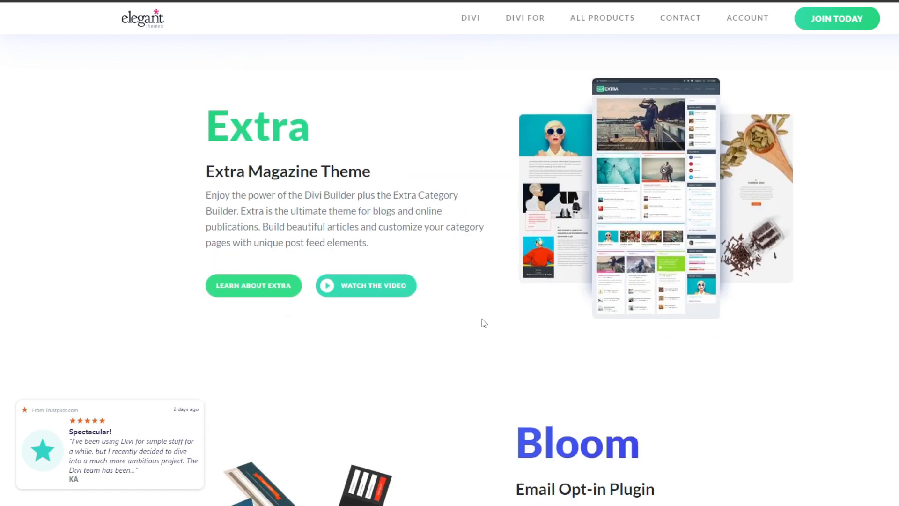
{"action": "scroll", "scroll_direction": "down", "scroll_amount": 3}
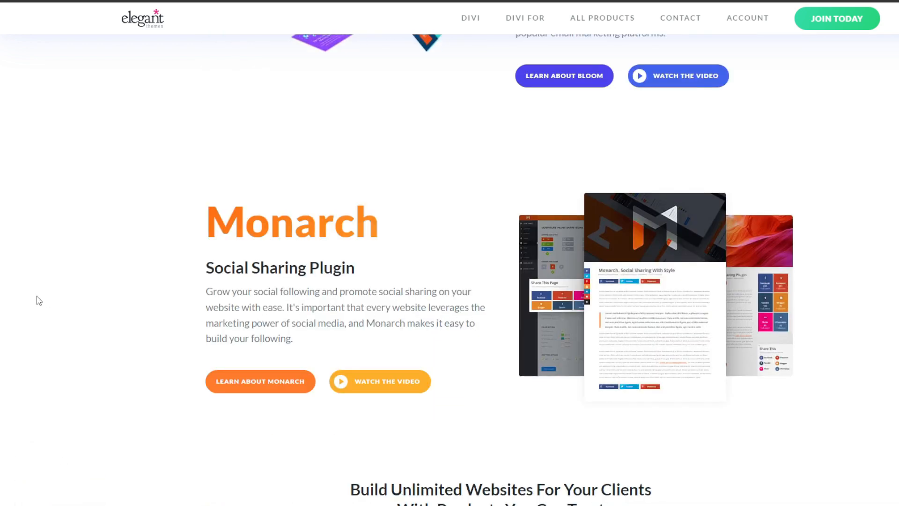
{"action": "scroll", "scroll_direction": "down", "scroll_amount": 3}
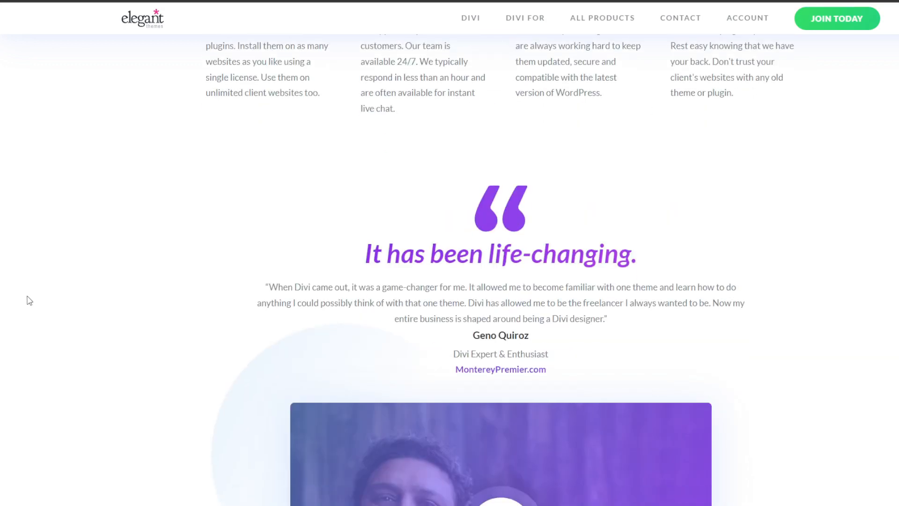
{"action": "scroll", "scroll_direction": "down", "scroll_amount": 3}
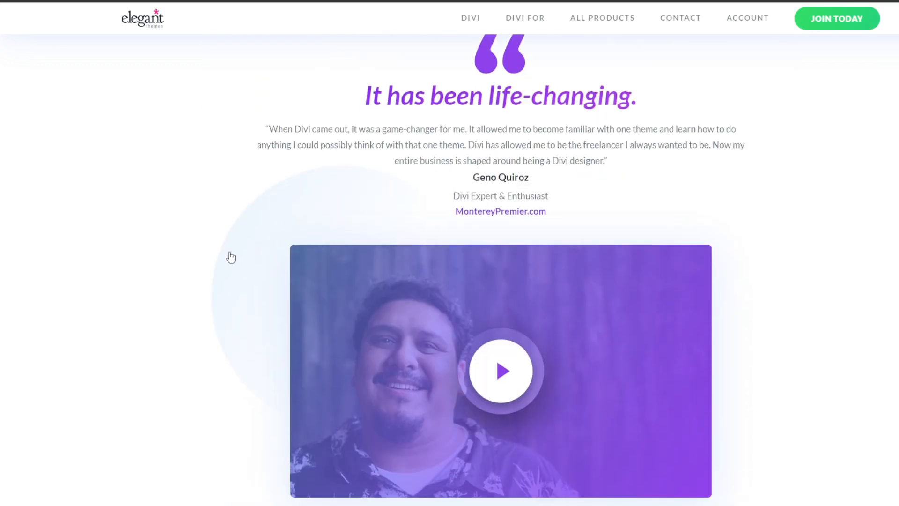
{"action": "scroll", "scroll_direction": "down", "scroll_amount": 3}
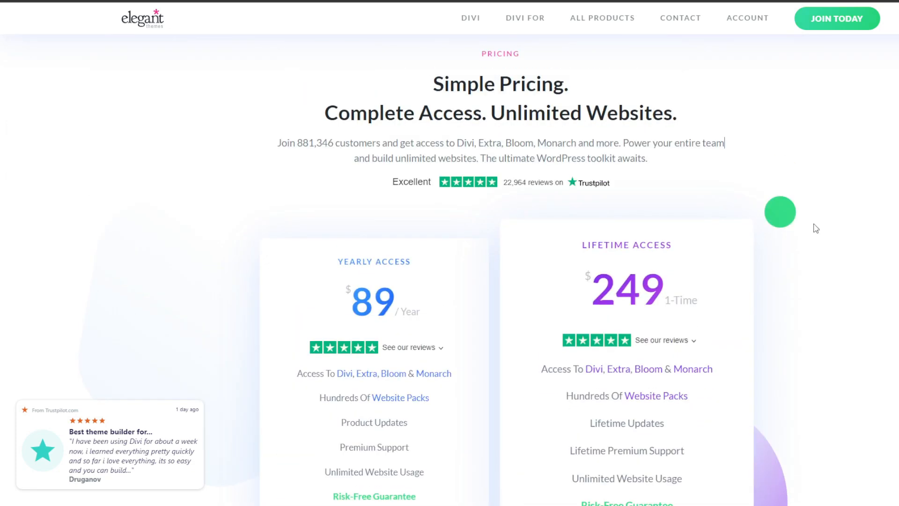
{"action": "mouse_move", "coordinate": [570, 249]}
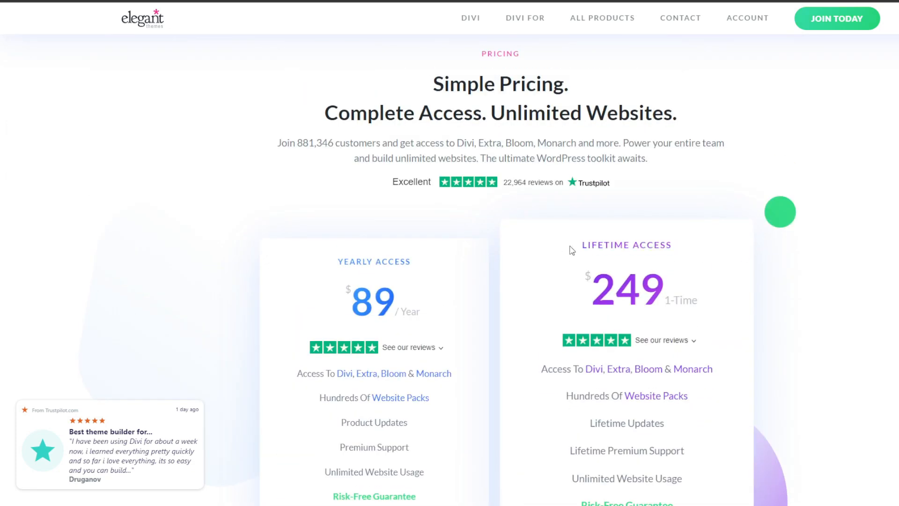
Move to the Divi yearly and lifetime pricing cards and view the One Time Fee note.
{"action": "scroll", "scroll_direction": "down", "scroll_amount": 3}
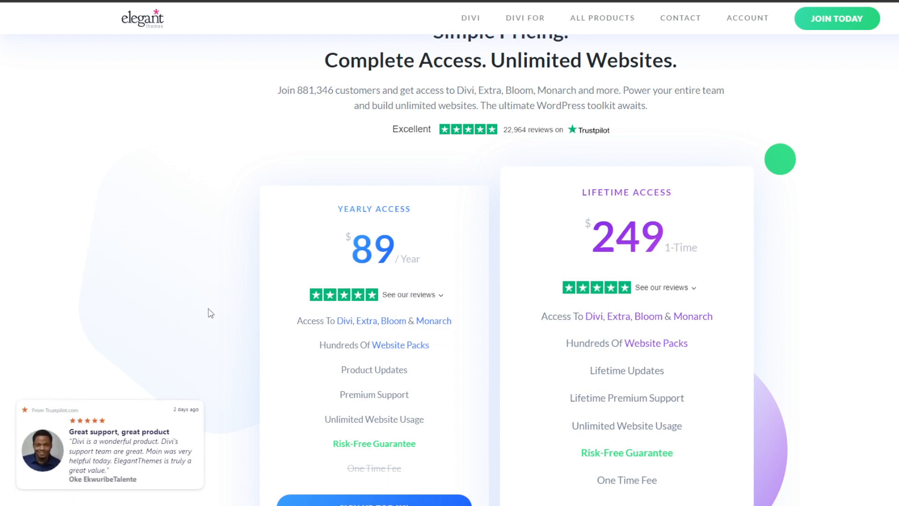
{"action": "scroll", "scroll_direction": "down", "scroll_amount": 3}
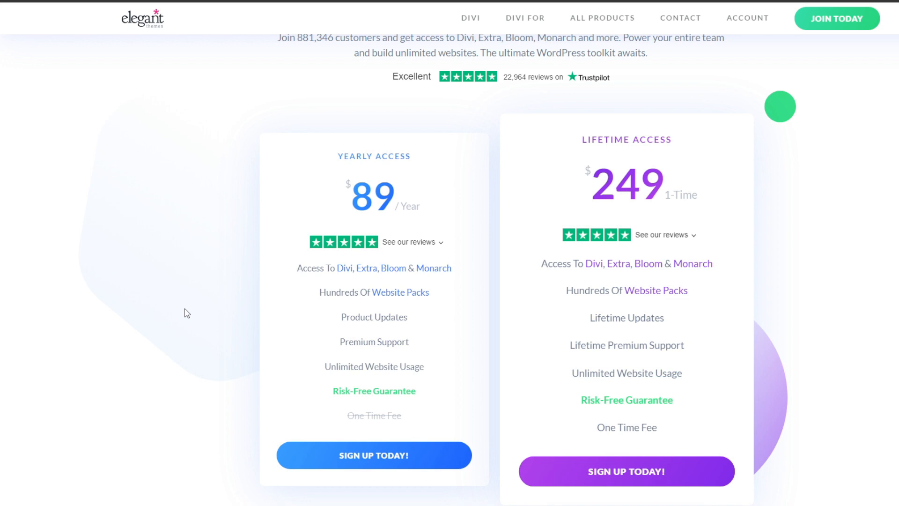
{"action": "mouse_move", "coordinate": [130, 308]}
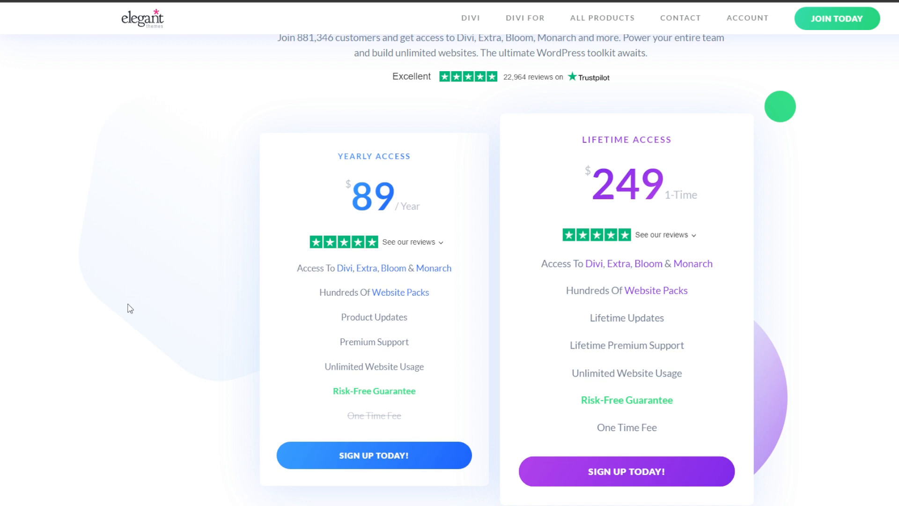
{"action": "mouse_move", "coordinate": [525, 18]}
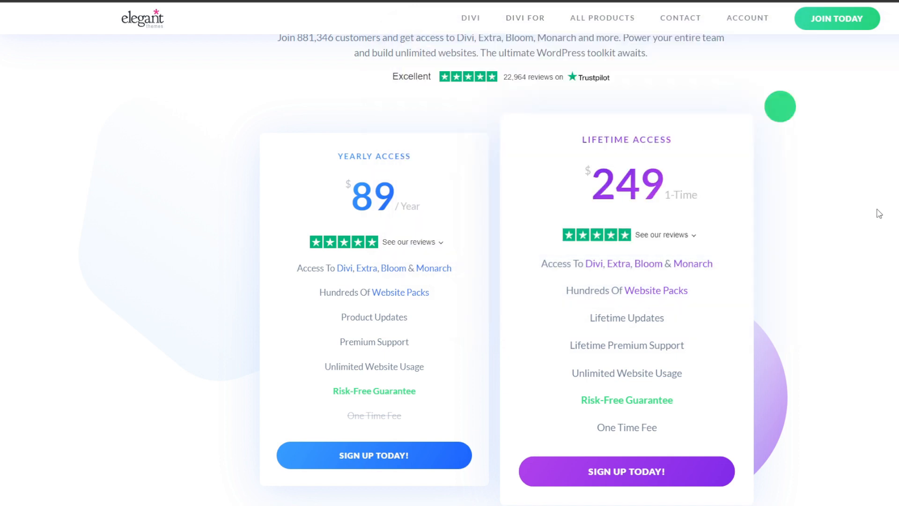
{"action": "double_click", "coordinate": [627, 183]}
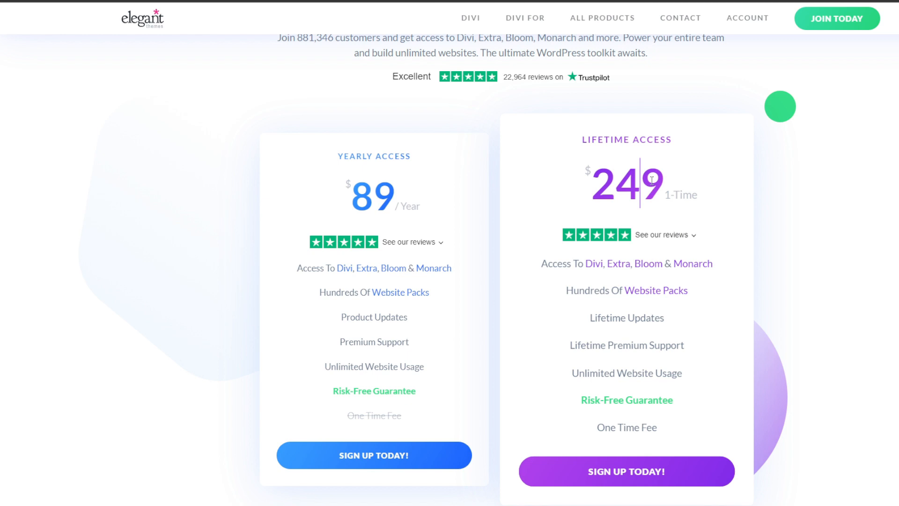
{"action": "mouse_move", "coordinate": [526, 214]}
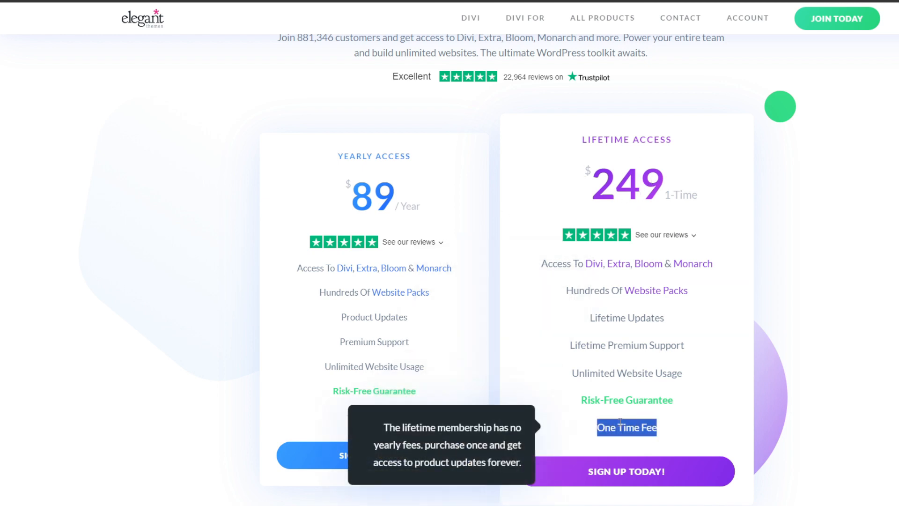
{"action": "mouse_move", "coordinate": [374, 415]}
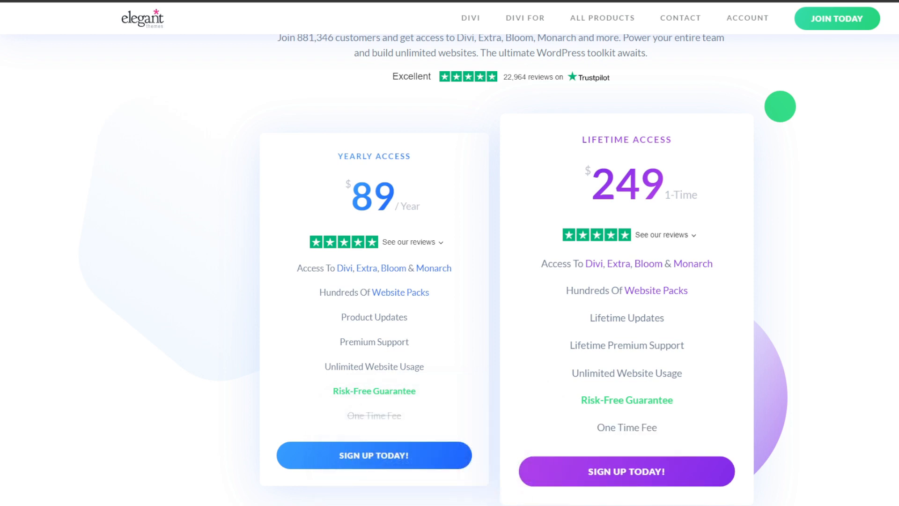
{"action": "scroll", "scroll_direction": "down", "scroll_amount": 3}
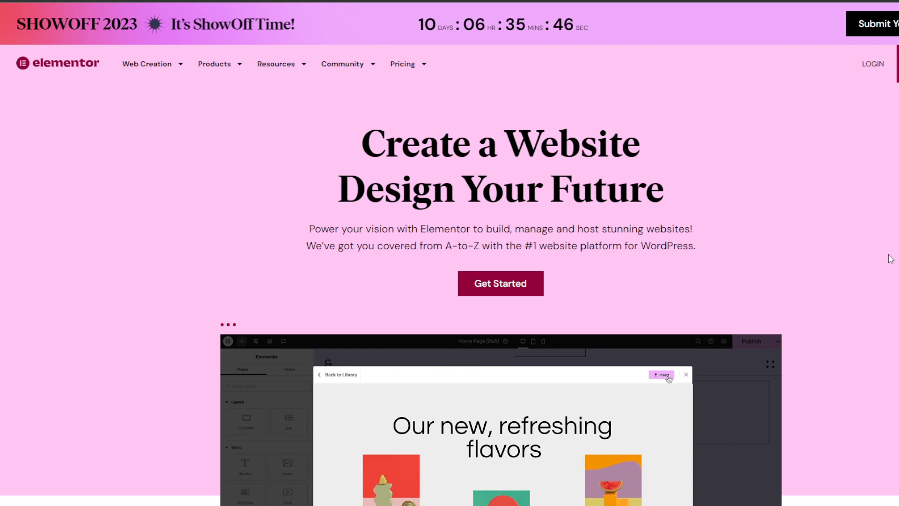
Scroll the Elementor homepage to the editor preview video and the Live Drag & Drop Editor feature columns.
{"action": "scroll", "scroll_direction": "down", "scroll_amount": 3}
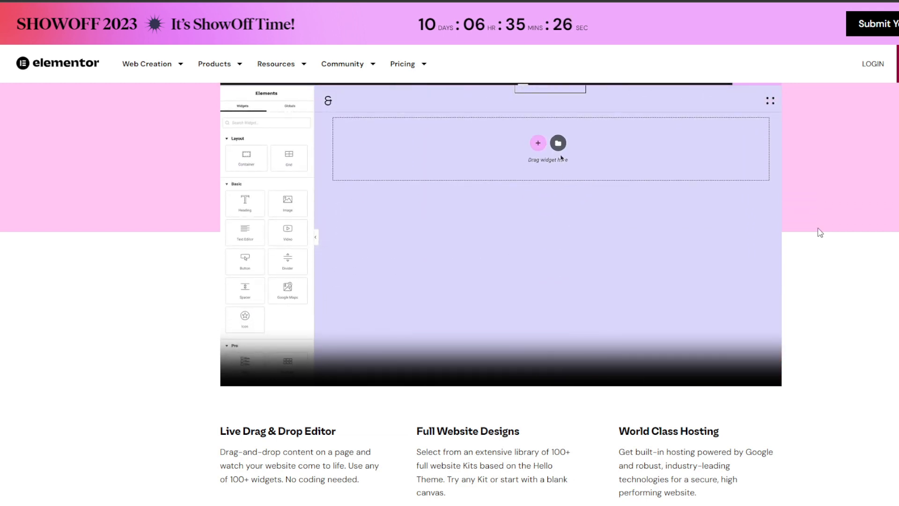
{"action": "left_click", "coordinate": [556, 142]}
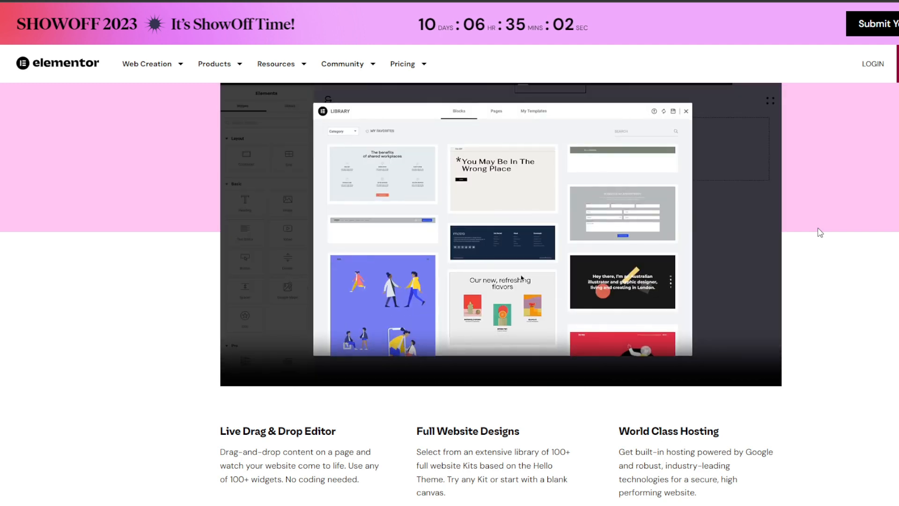
{"action": "scroll", "scroll_direction": "down", "scroll_amount": 3}
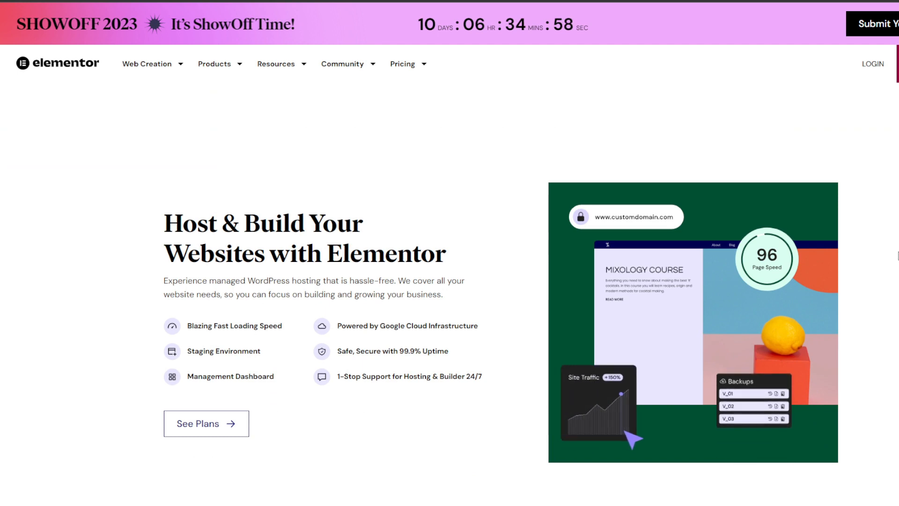
Scroll the Elementor page past Host & Build and One Platform to the Magic of Web Creation feature cards.
{"action": "scroll", "scroll_direction": "down", "scroll_amount": 3}
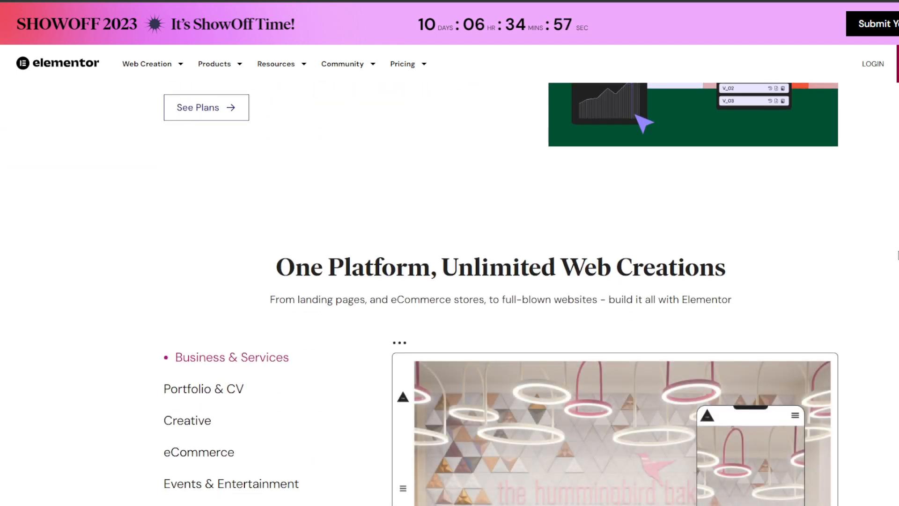
{"action": "scroll", "scroll_direction": "down", "scroll_amount": 3}
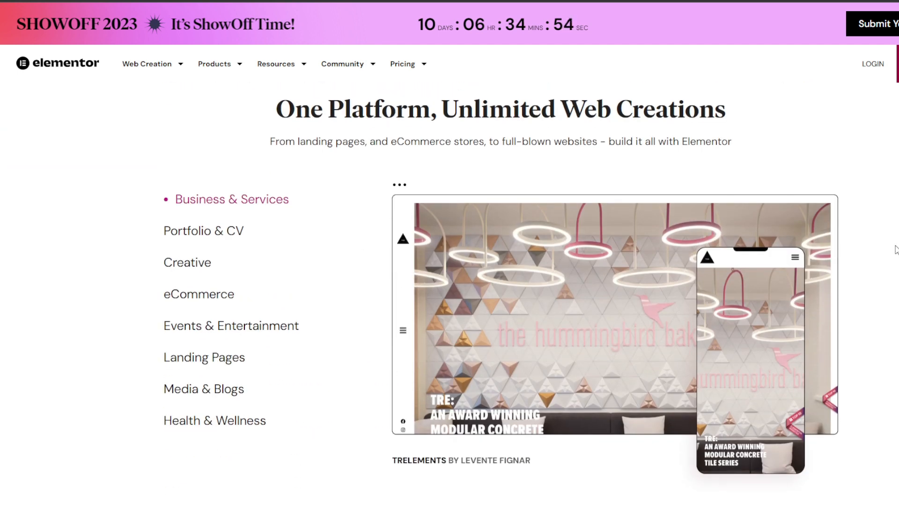
{"action": "scroll", "scroll_direction": "down", "scroll_amount": 3}
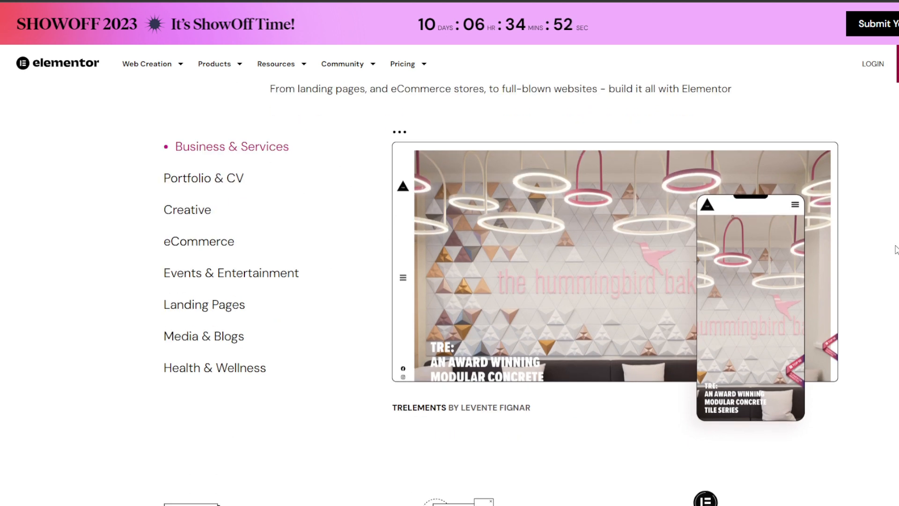
{"action": "scroll", "scroll_direction": "down", "scroll_amount": 3}
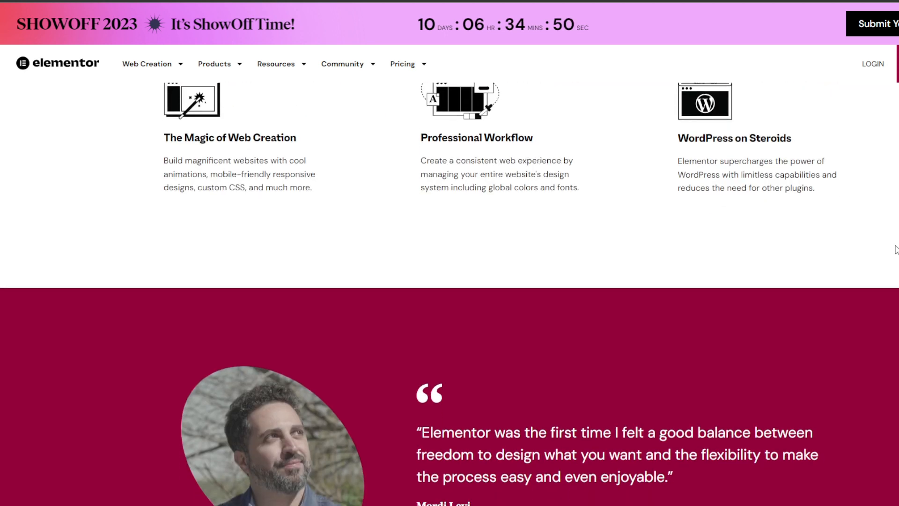
{"action": "scroll", "scroll_direction": "down", "scroll_amount": 3}
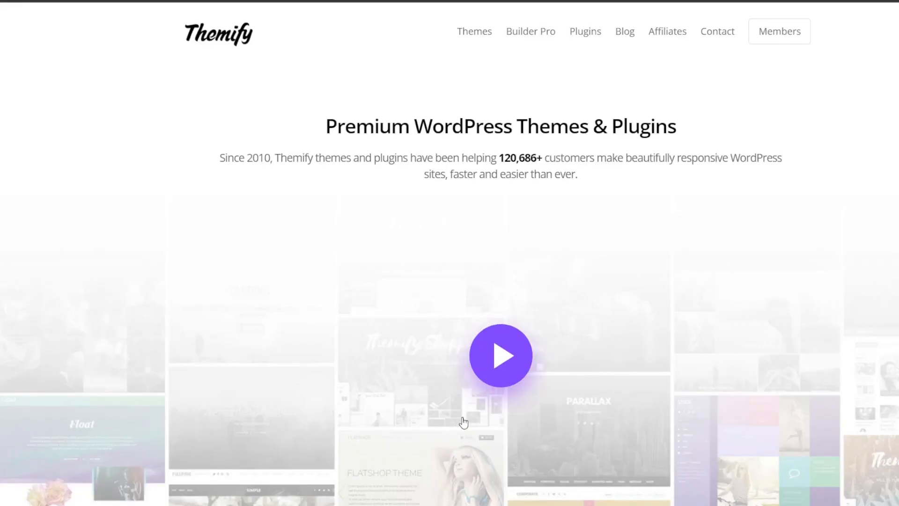
{"action": "mouse_move", "coordinate": [230, 136]}
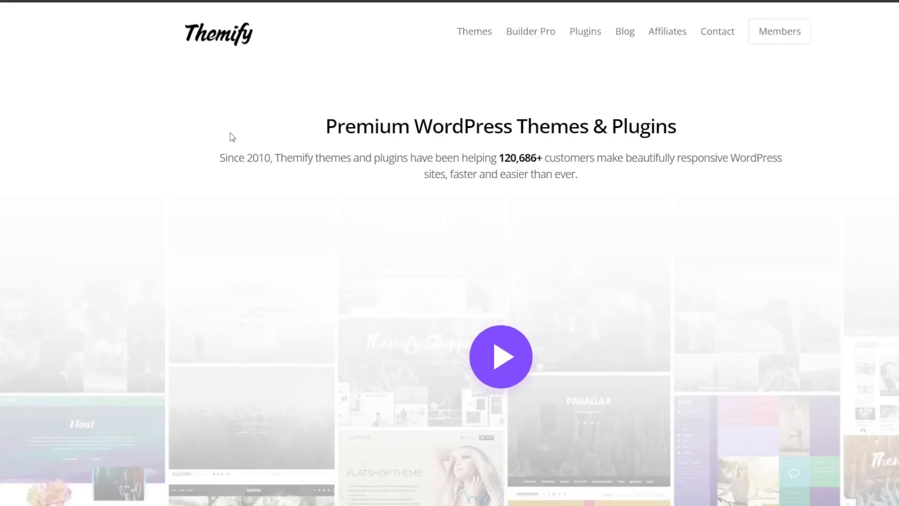
Switch to the Themify.me tab and move slightly down the Premium WordPress Themes & Plugins hero.
{"action": "left_click_drag", "start_coordinate": [226, 158], "coordinate": [579, 157]}
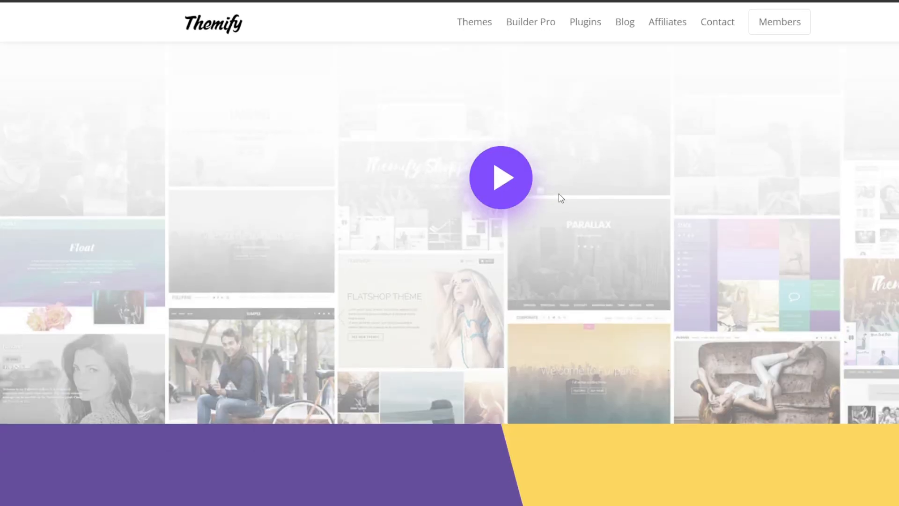
{"action": "left_click", "coordinate": [500, 177]}
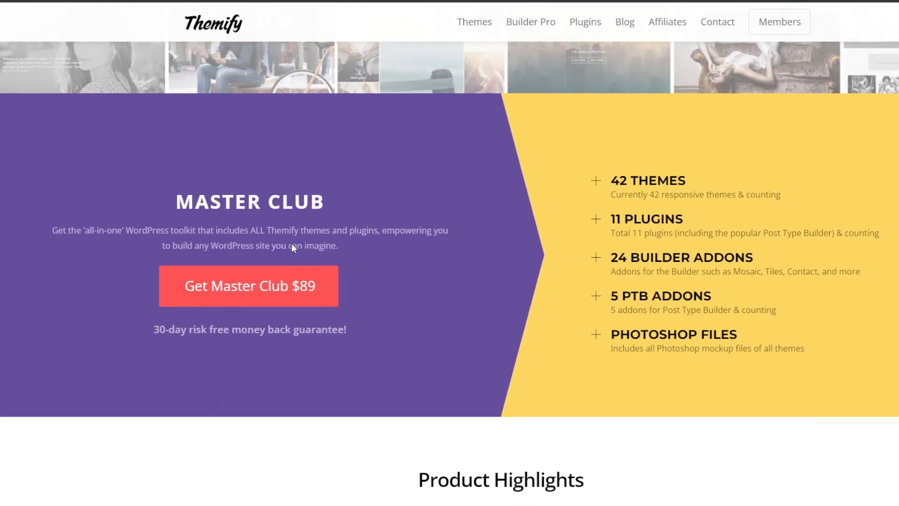
Bring Themify's Master Club bundle into view and highlight its 24 Builder Addons heading.
{"action": "scroll", "scroll_direction": "down", "scroll_amount": 3}
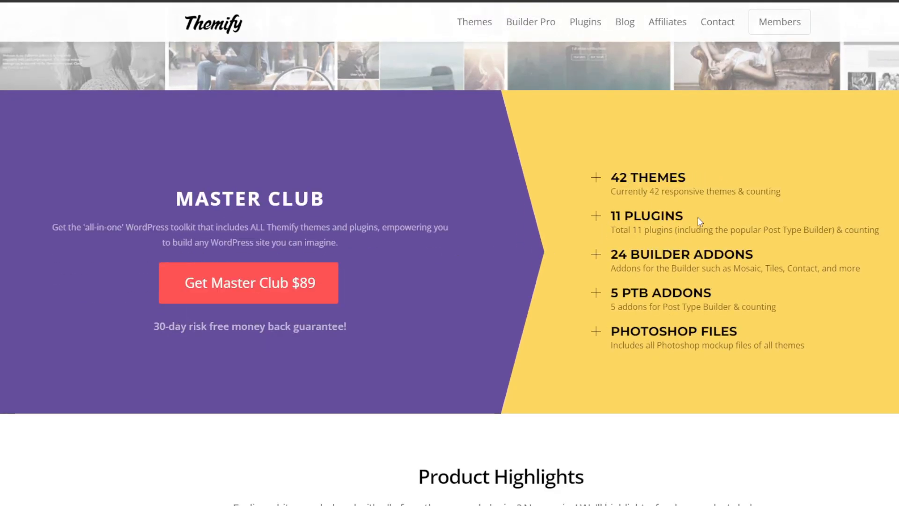
{"action": "double_click", "coordinate": [665, 254]}
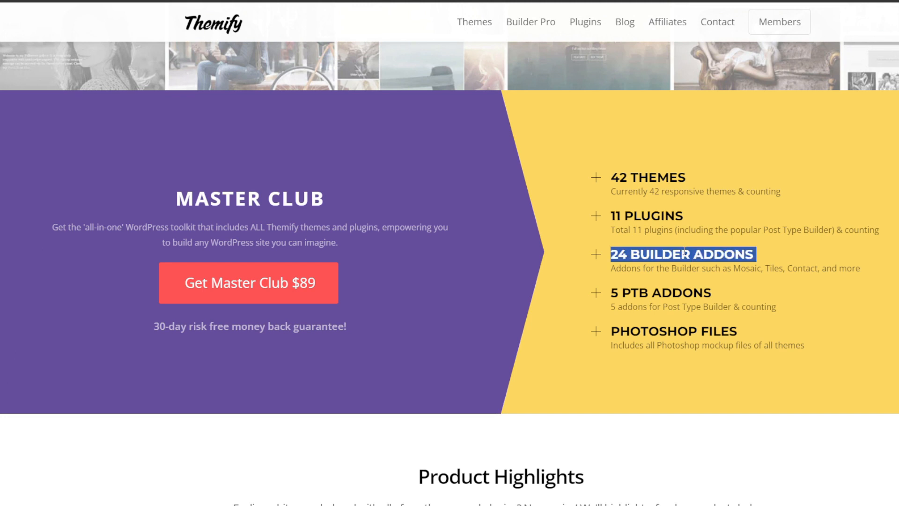
{"action": "scroll", "scroll_direction": "down", "scroll_amount": 3}
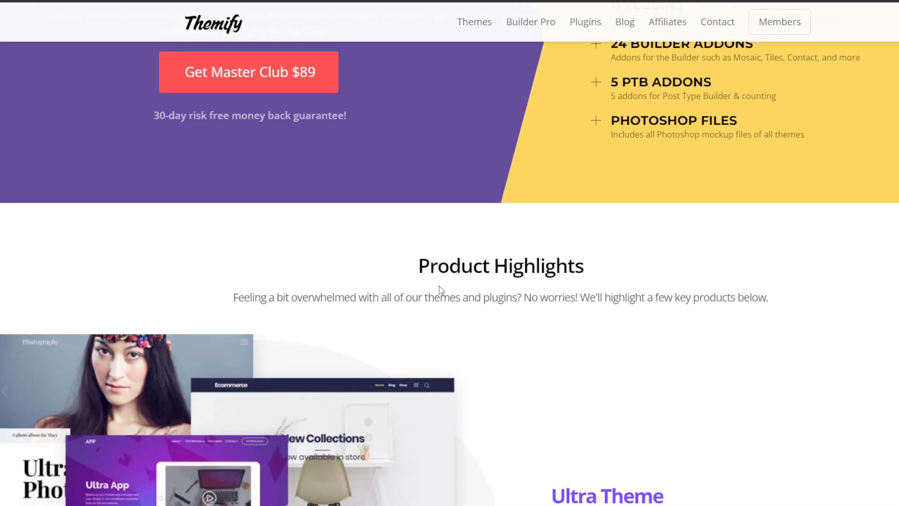
{"action": "scroll", "scroll_direction": "down", "scroll_amount": 3}
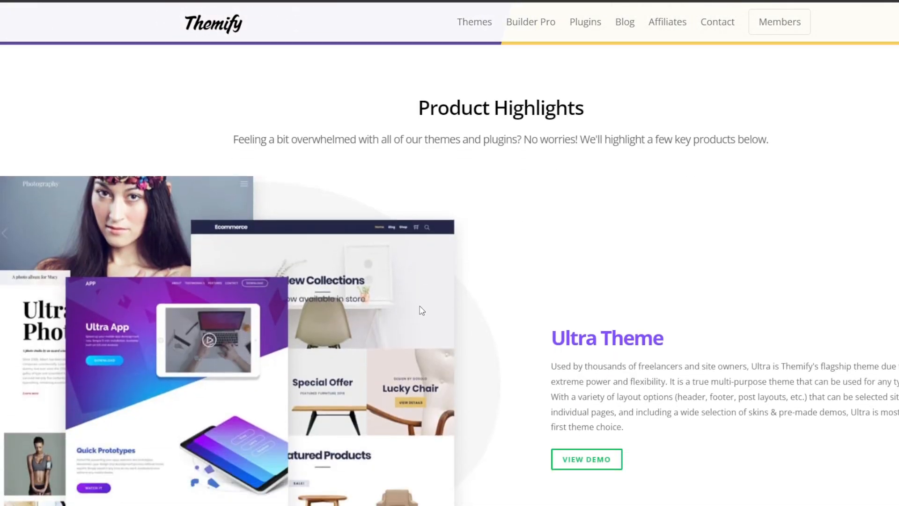
Scroll on through Product Highlights and the Ultra Theme to the Post Type Builder Bundle.
{"action": "scroll", "scroll_direction": "down", "scroll_amount": 3}
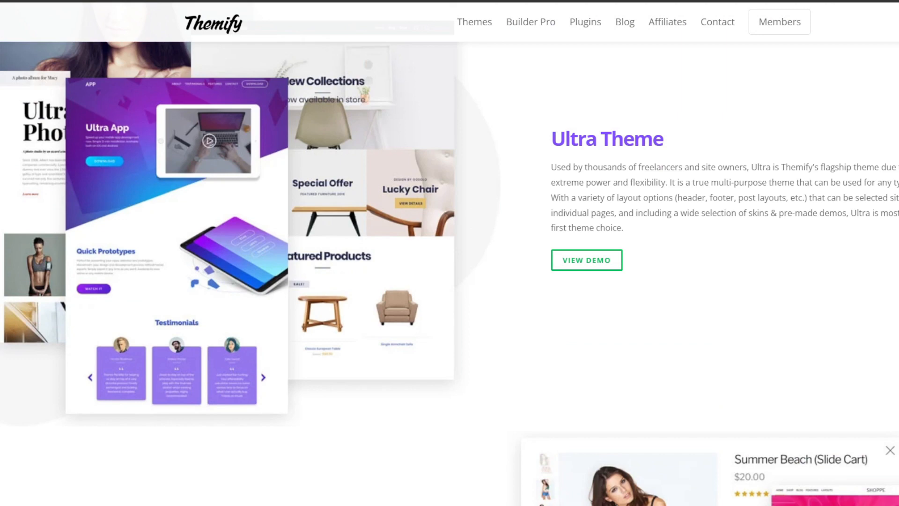
{"action": "scroll", "scroll_direction": "down", "scroll_amount": 3}
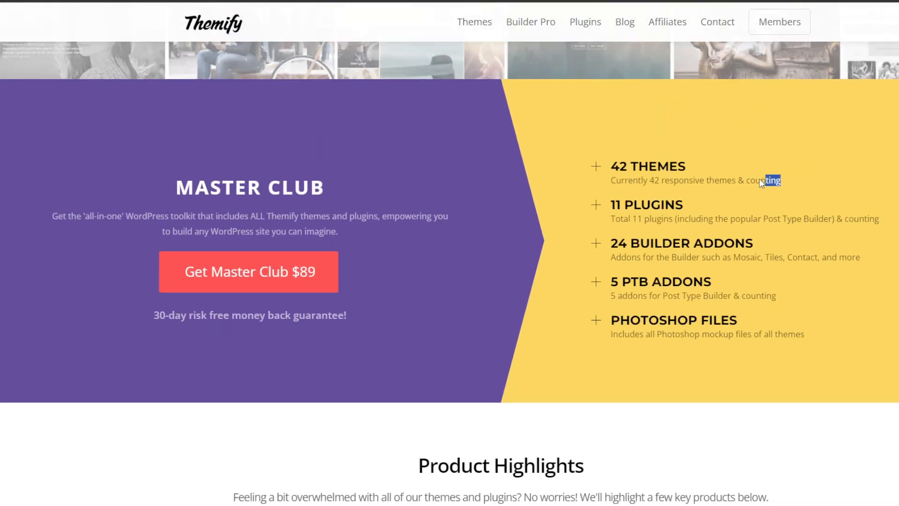
{"action": "scroll", "scroll_direction": "down", "scroll_amount": 3}
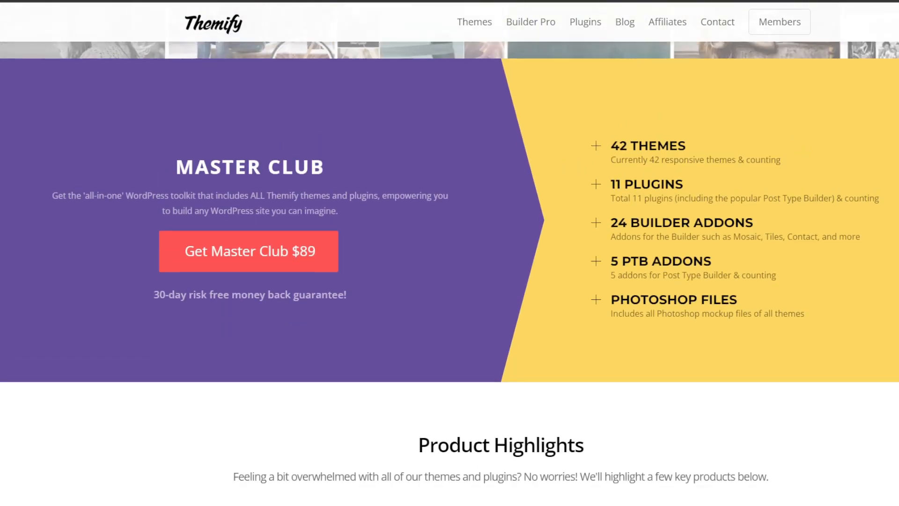
{"action": "scroll", "scroll_direction": "down", "scroll_amount": 3}
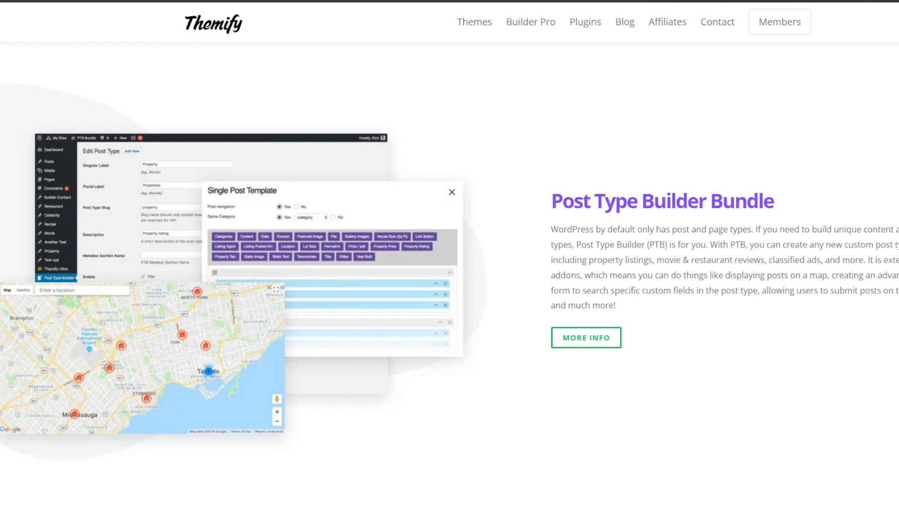
{"action": "mouse_move", "coordinate": [694, 354]}
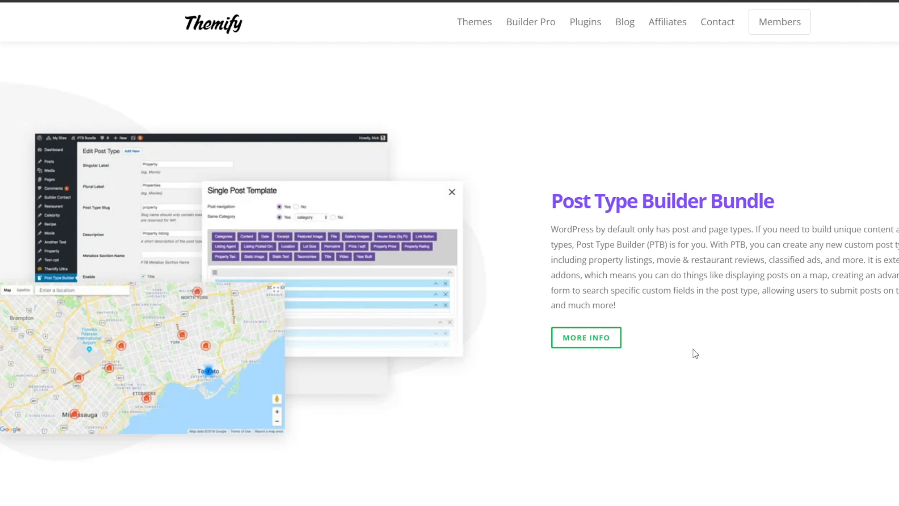
Scroll to Themify's 'What Can I Build with Themify?' carousel and highlight its heading.
{"action": "scroll", "scroll_direction": "down", "scroll_amount": 3}
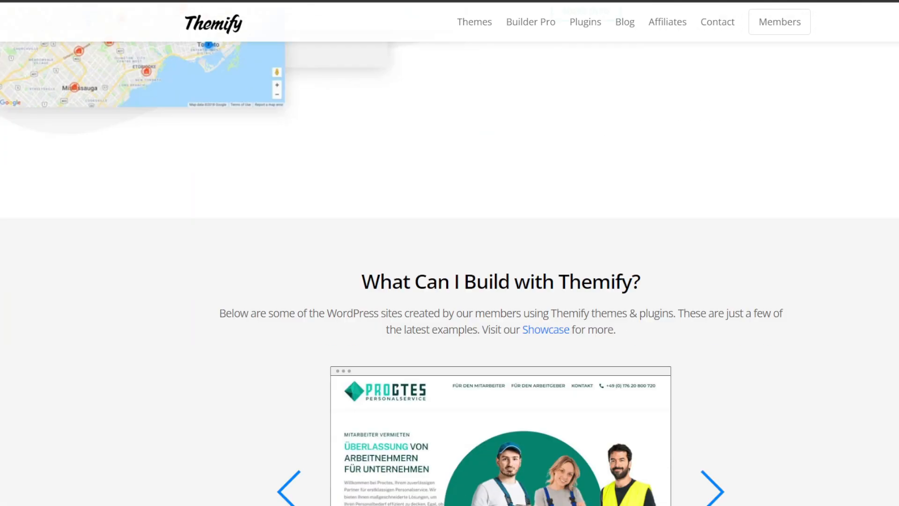
{"action": "scroll", "scroll_direction": "down", "scroll_amount": 3}
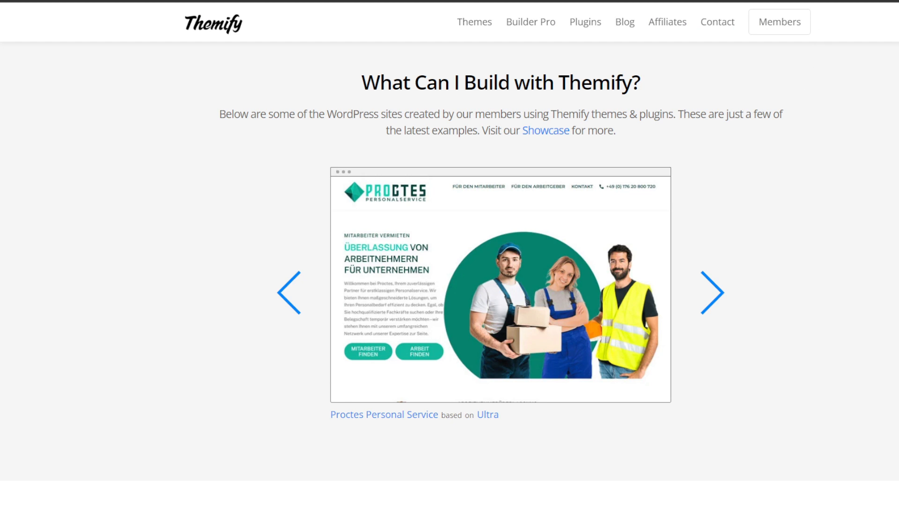
{"action": "triple_click", "coordinate": [499, 82]}
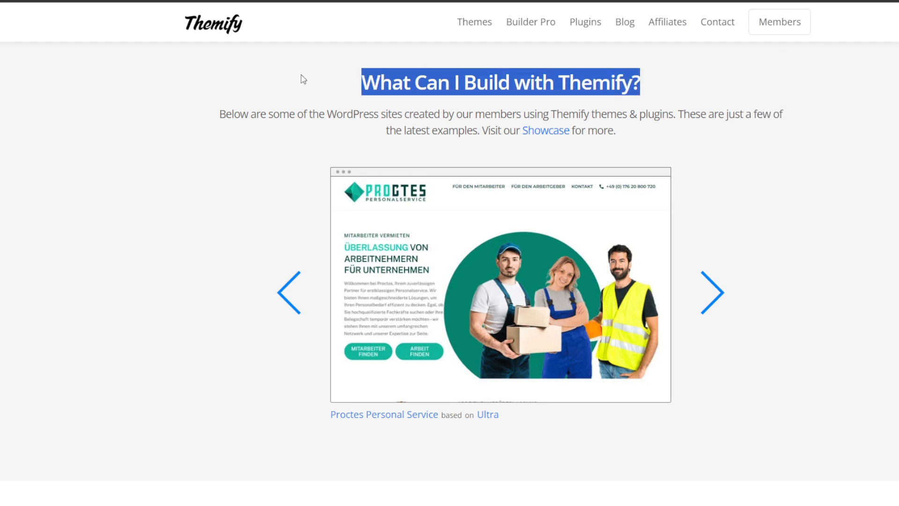
{"action": "scroll", "scroll_direction": "up", "scroll_amount": 3}
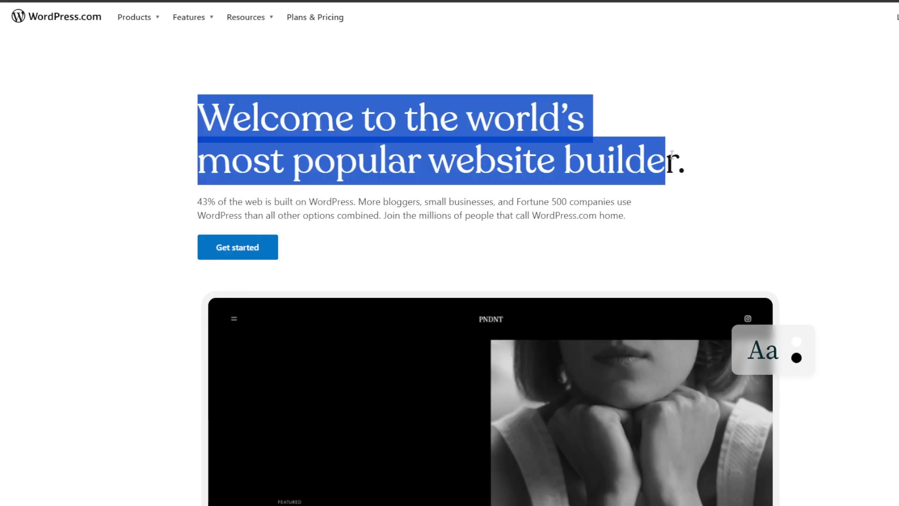
Clear the WordPress.com headline highlight and scroll down to 'Get paid for your work'.
{"action": "left_click", "coordinate": [134, 17]}
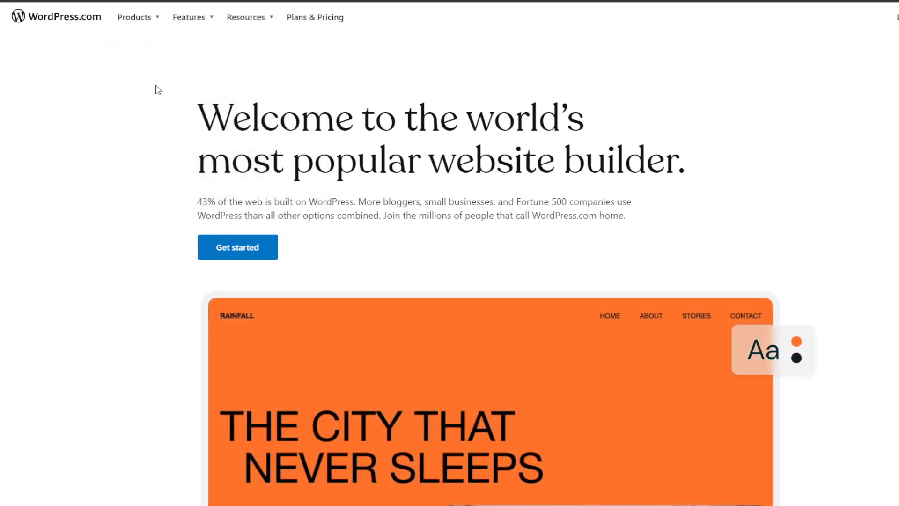
{"action": "mouse_move", "coordinate": [148, 100]}
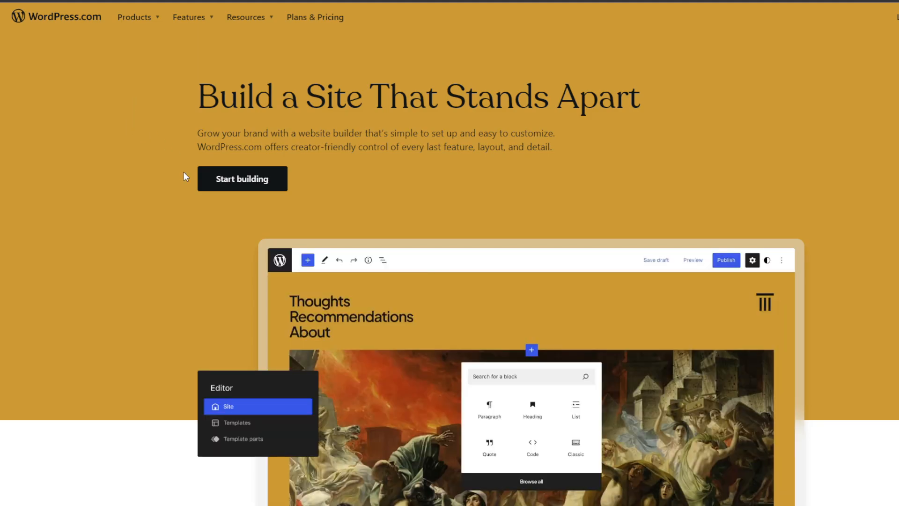
{"action": "scroll", "scroll_direction": "down", "scroll_amount": 3}
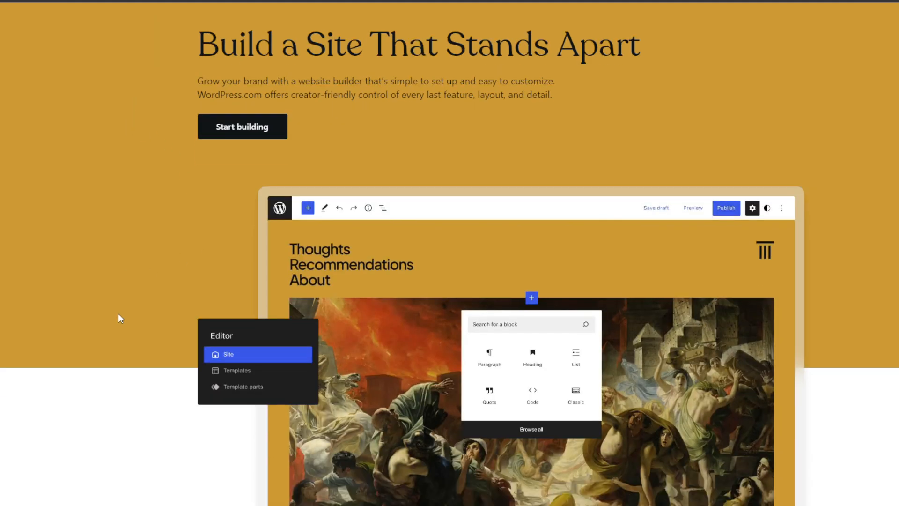
{"action": "scroll", "scroll_direction": "down", "scroll_amount": 3}
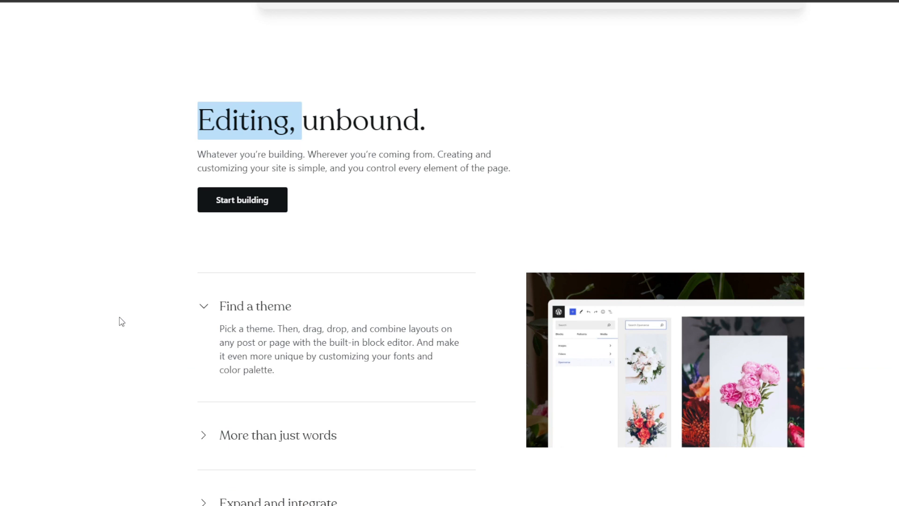
{"action": "scroll", "scroll_direction": "down", "scroll_amount": 3}
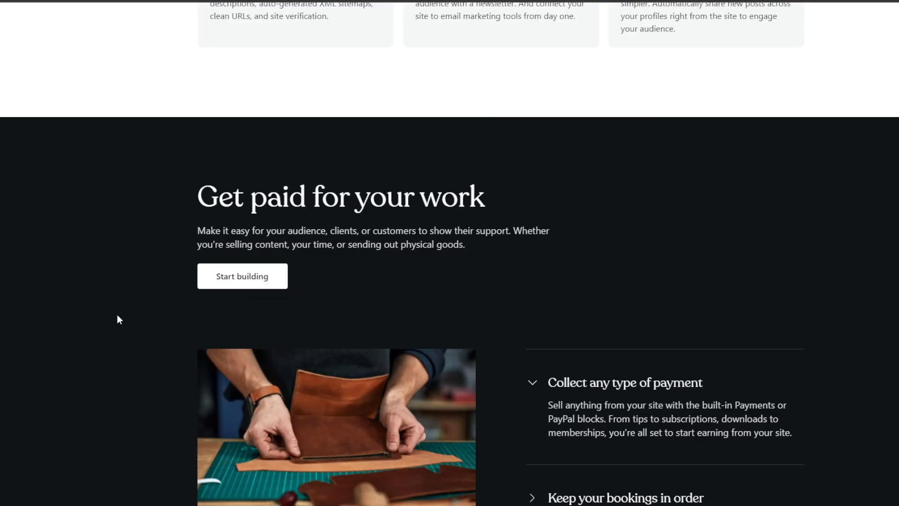
{"action": "scroll", "scroll_direction": "down", "scroll_amount": 3}
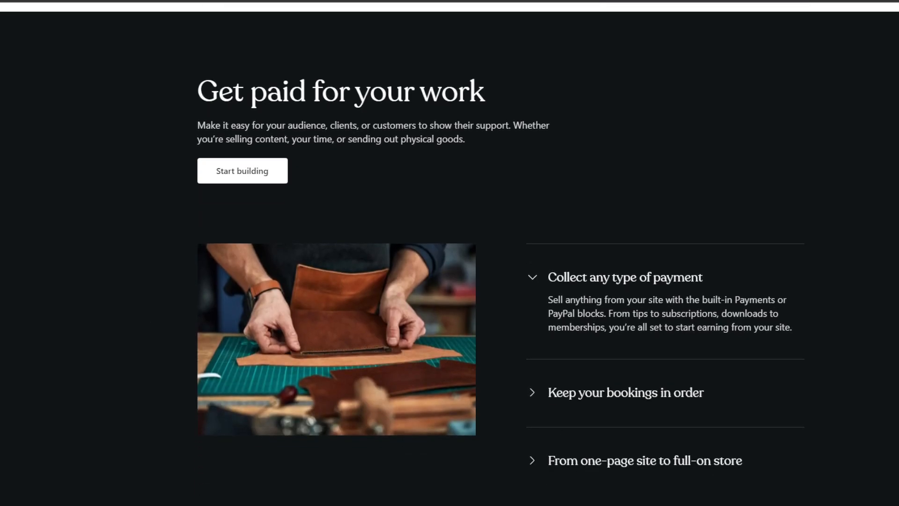